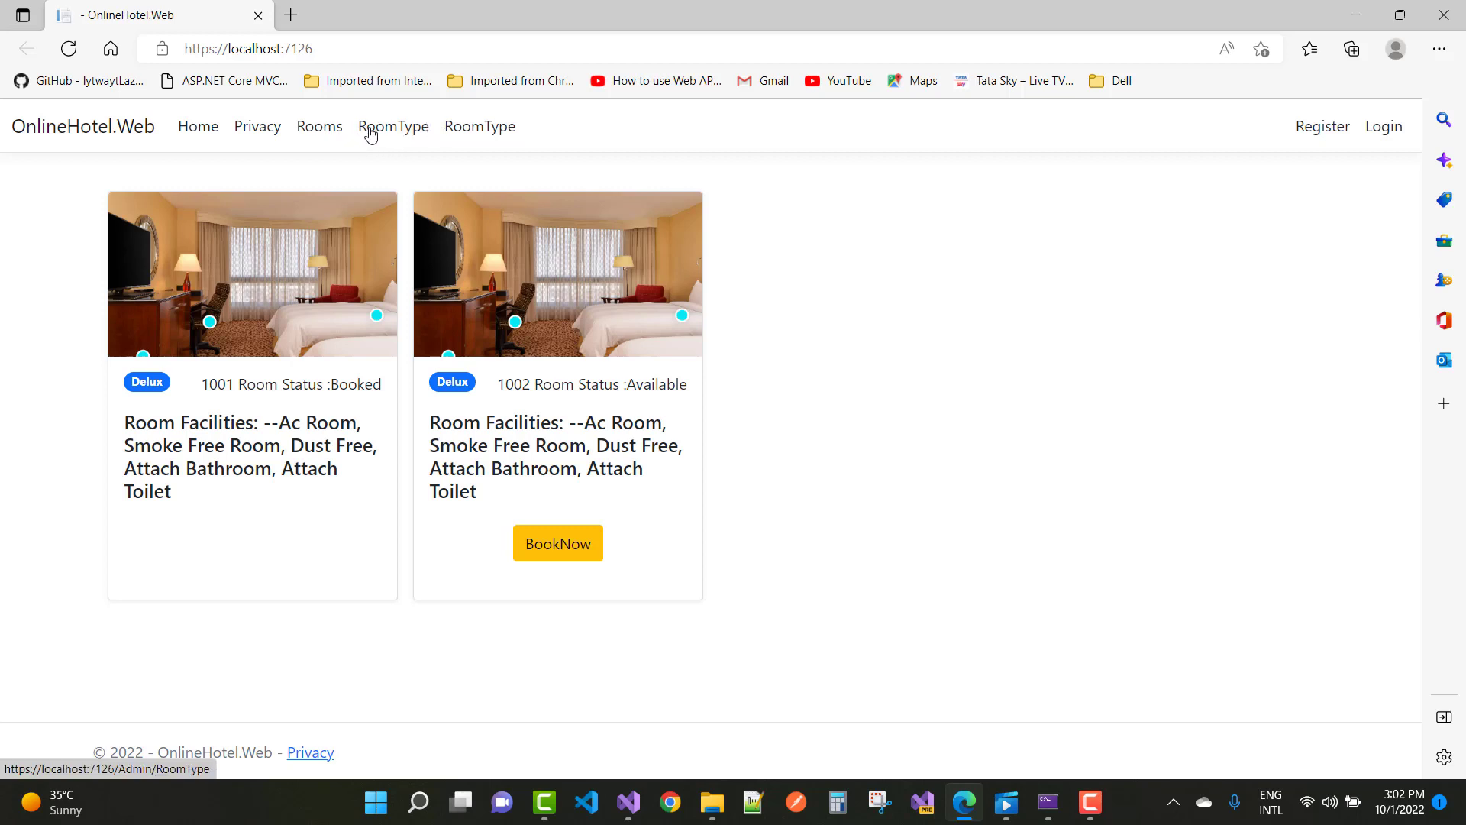
mouse_move(480, 126)
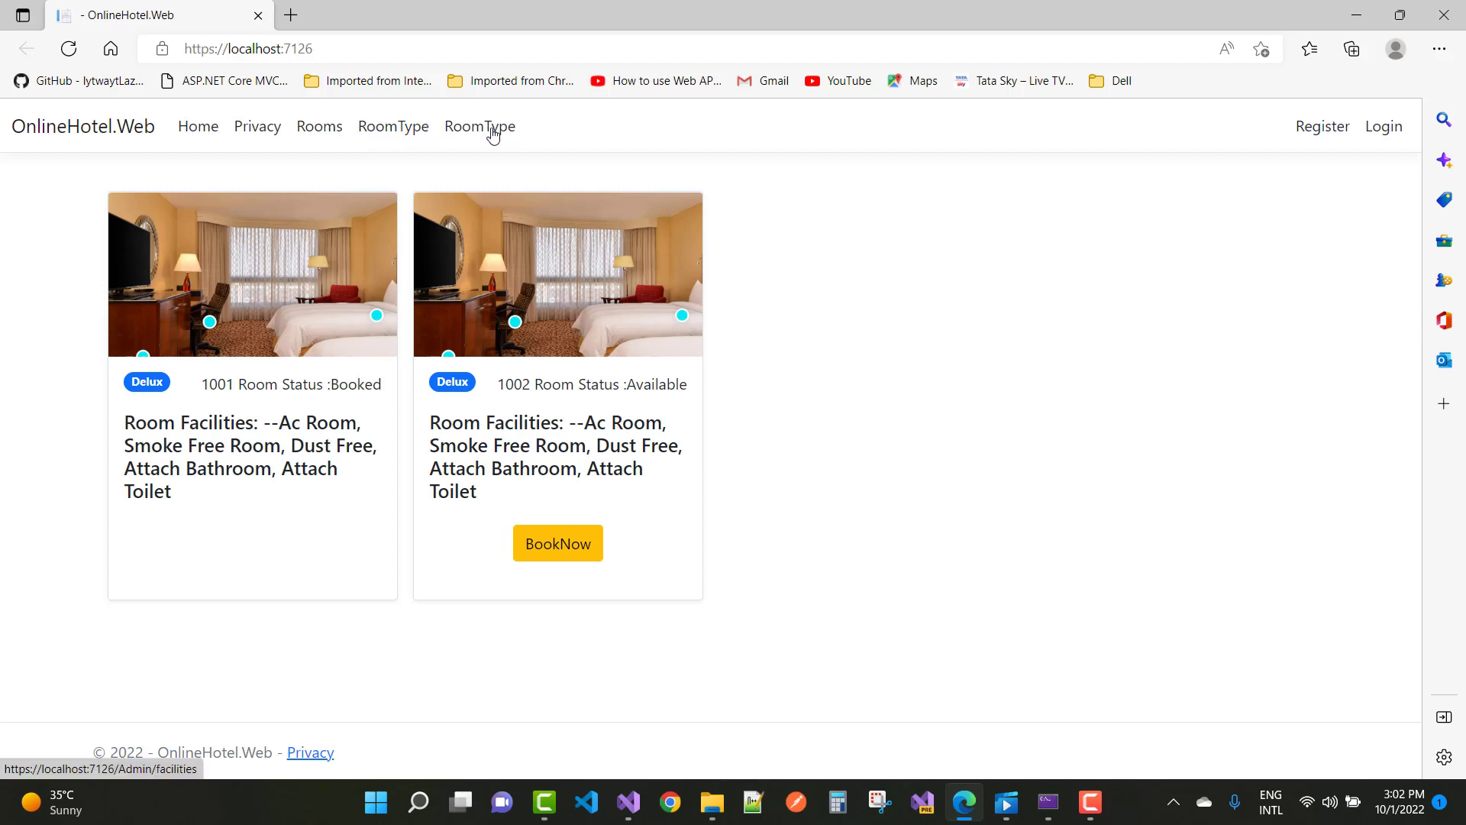
Open the Admin facilities page, which throws 'Invalid object name RoomFacilities'
click(479, 126)
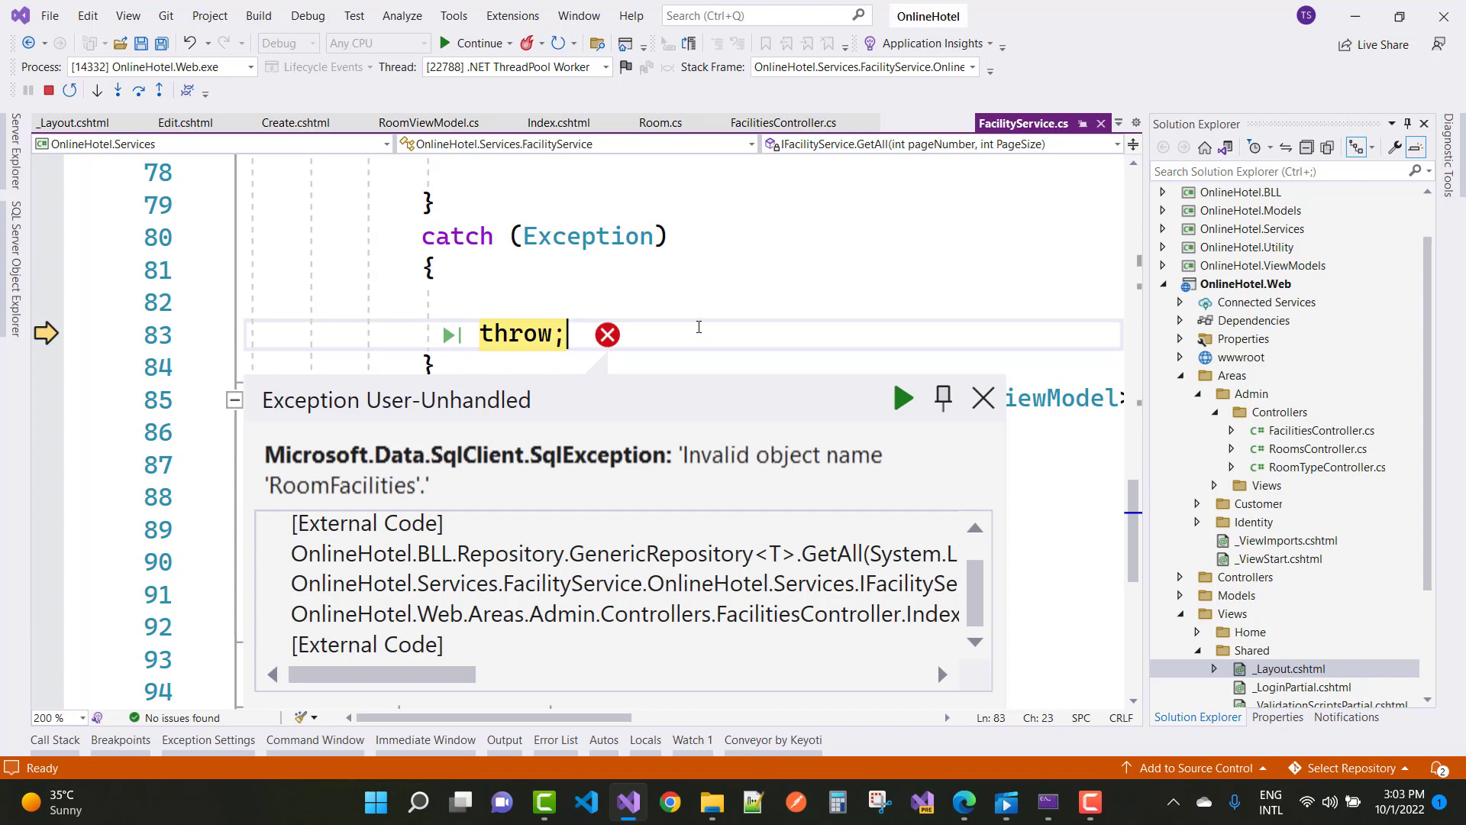
Stop debugging, rerun to hit the exception, and open ApplicationDbContext's RoomFacilities DbSet
click(983, 397)
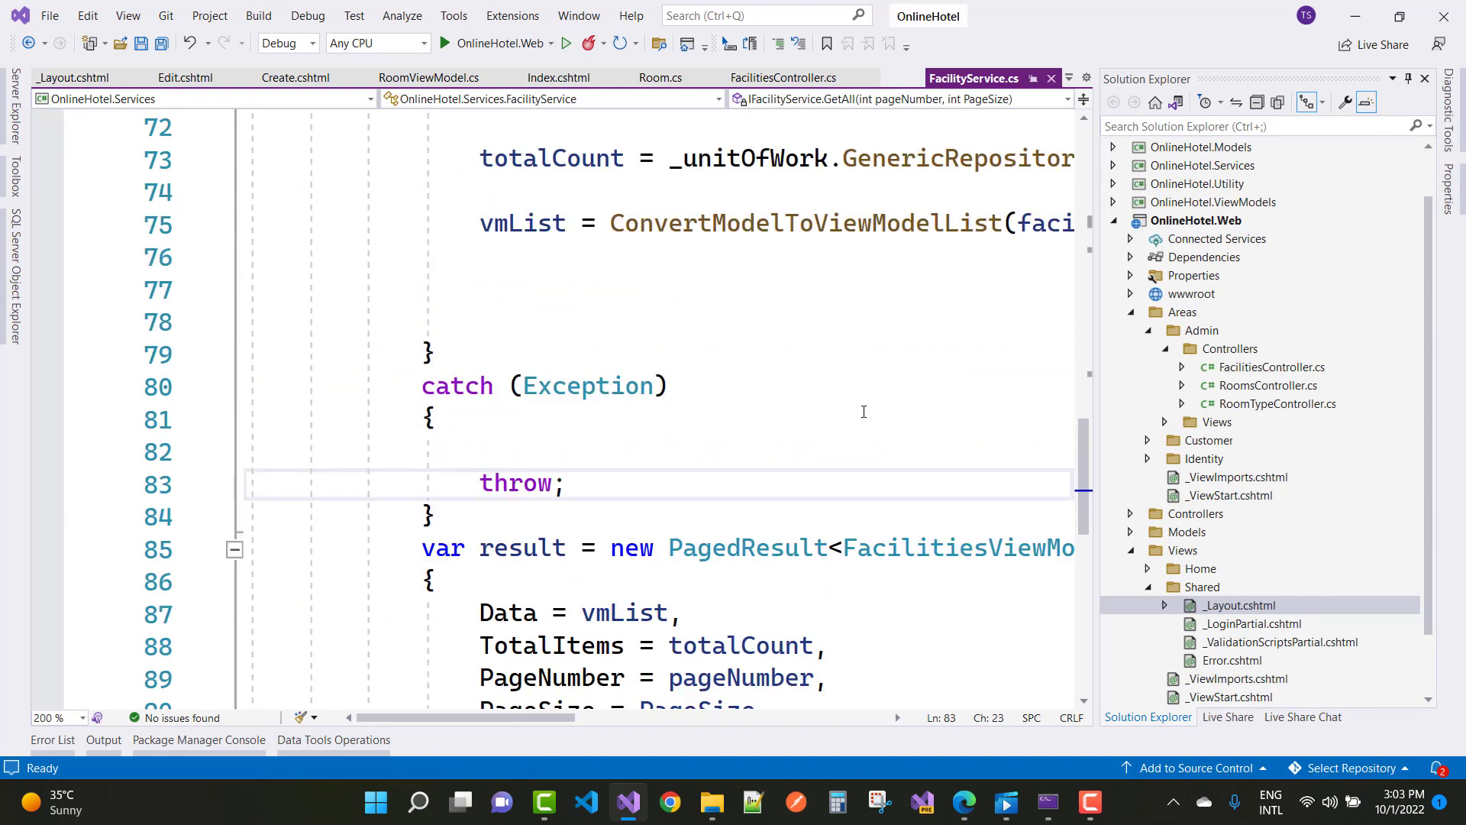
scroll(up, 3)
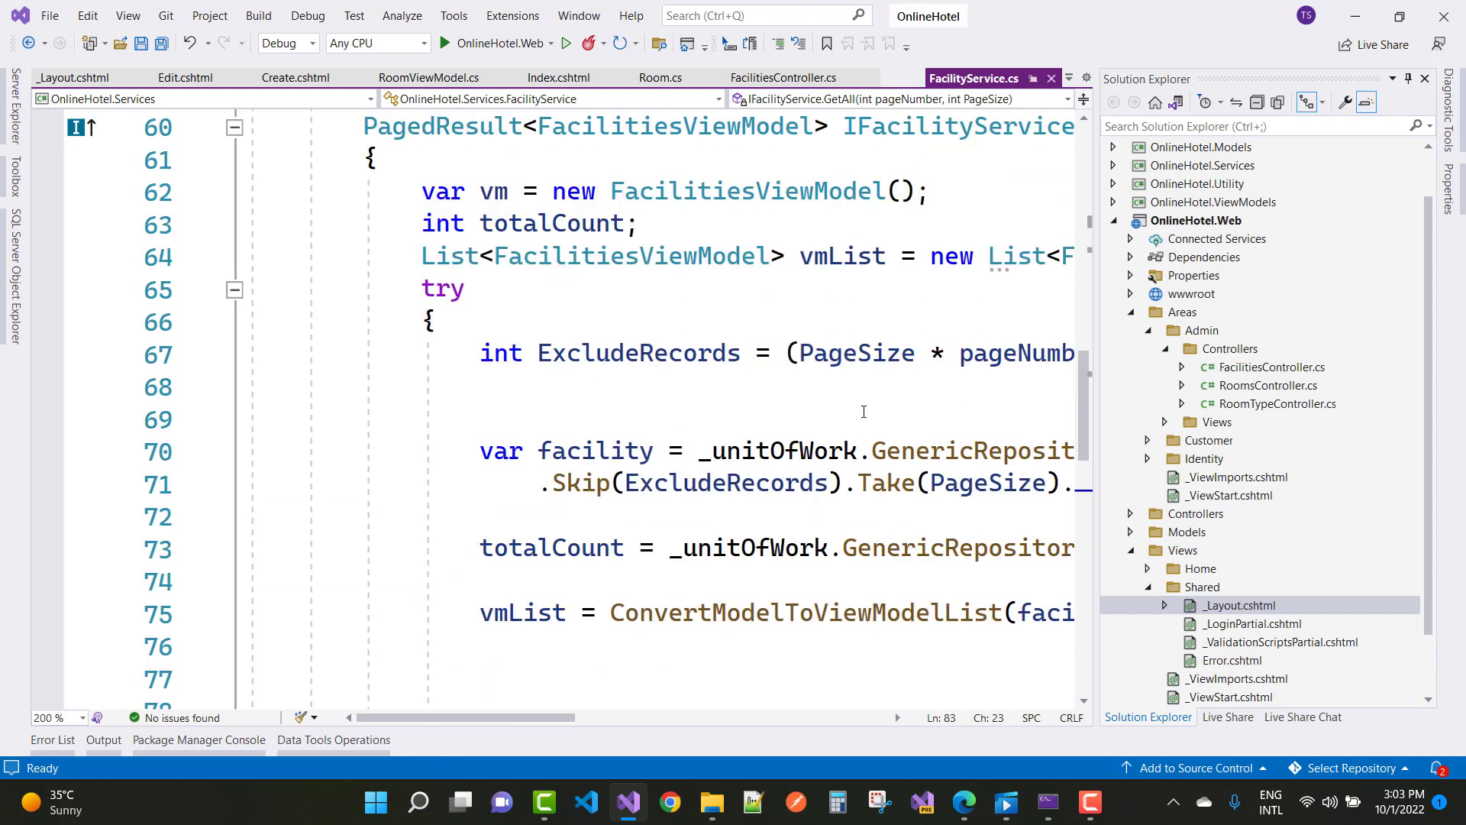
mouse_move(1132, 212)
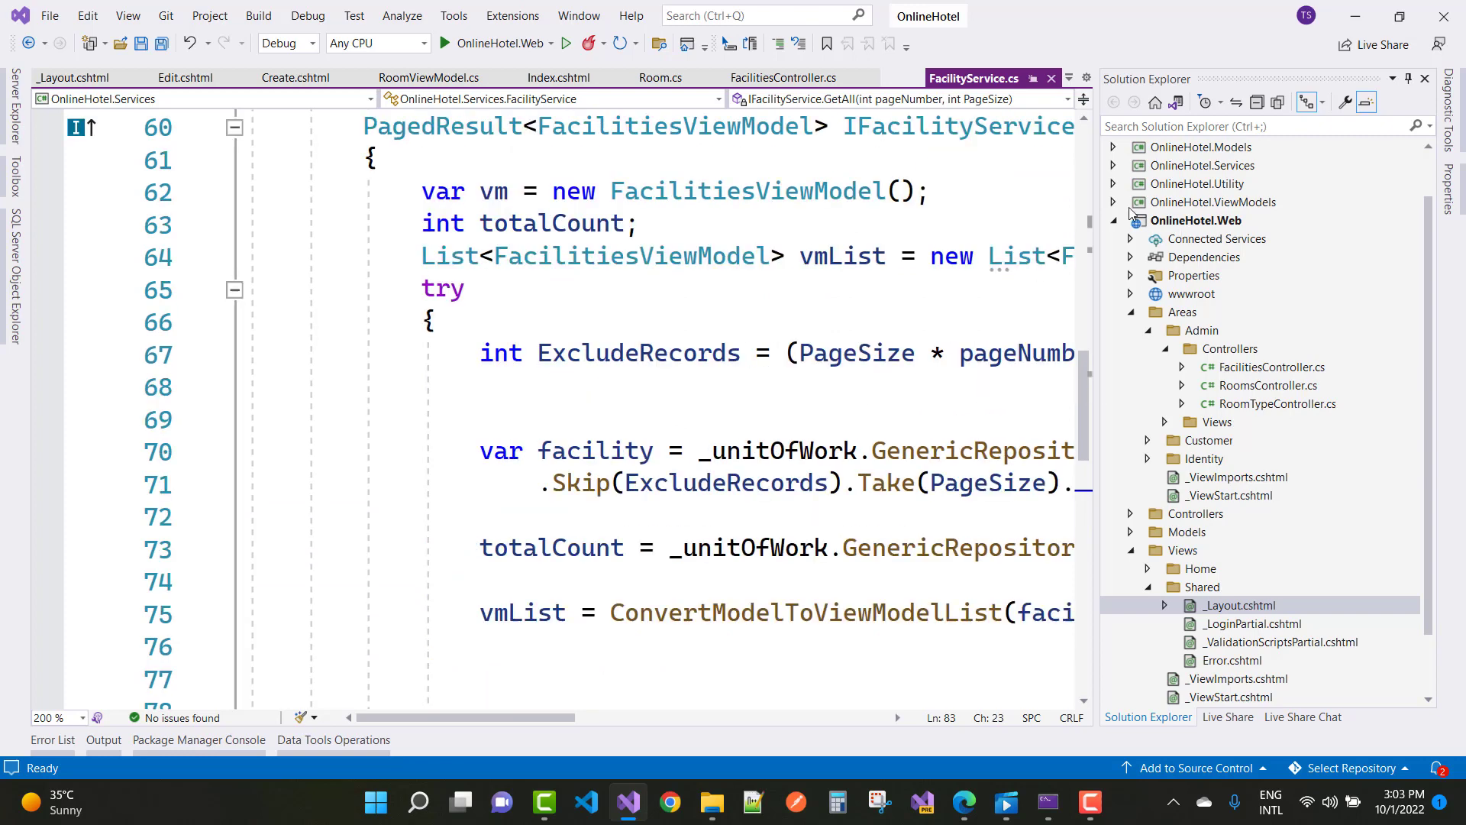
mouse_move(1130, 215)
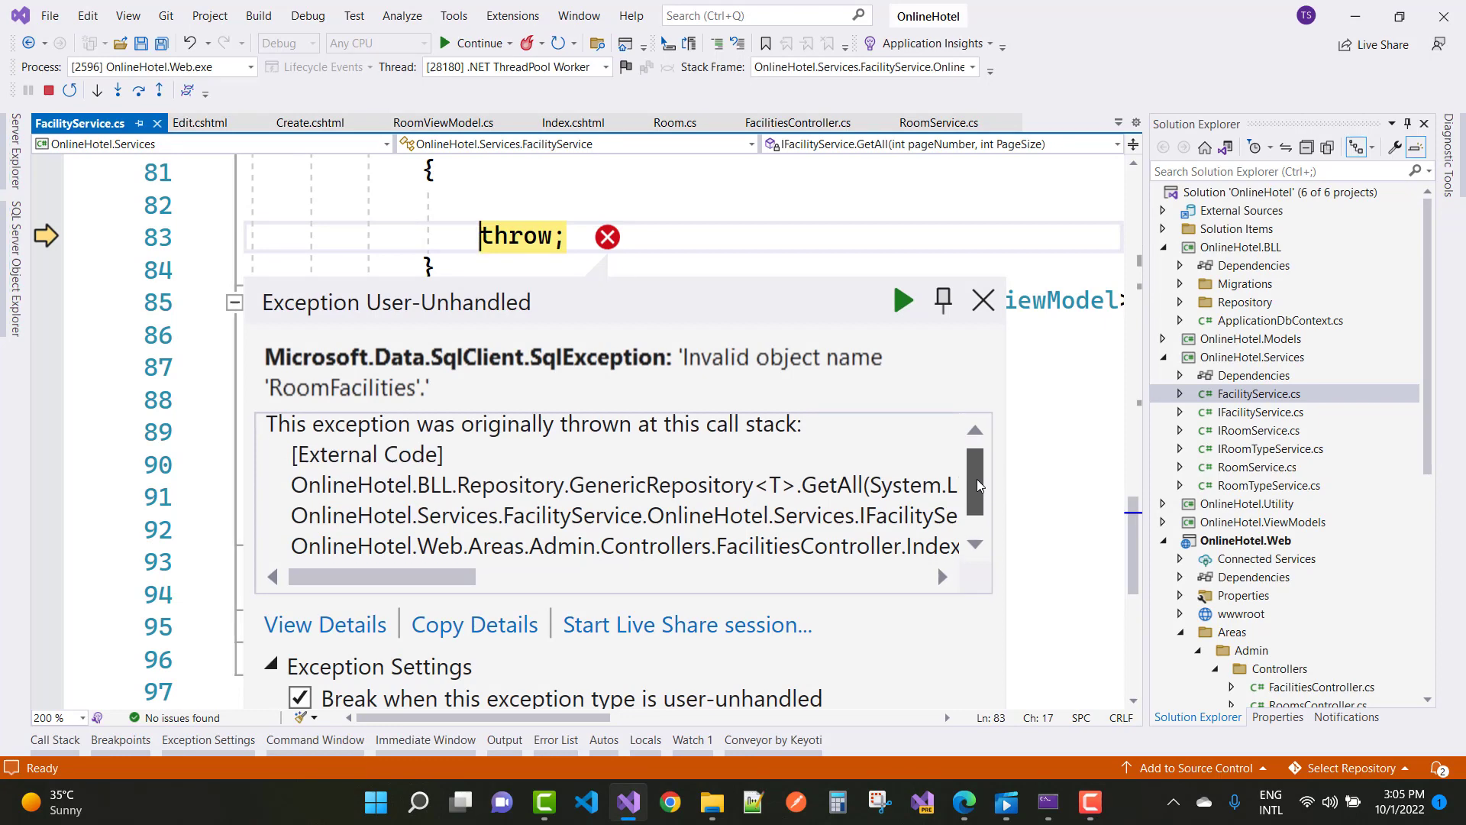
scroll(down, 3)
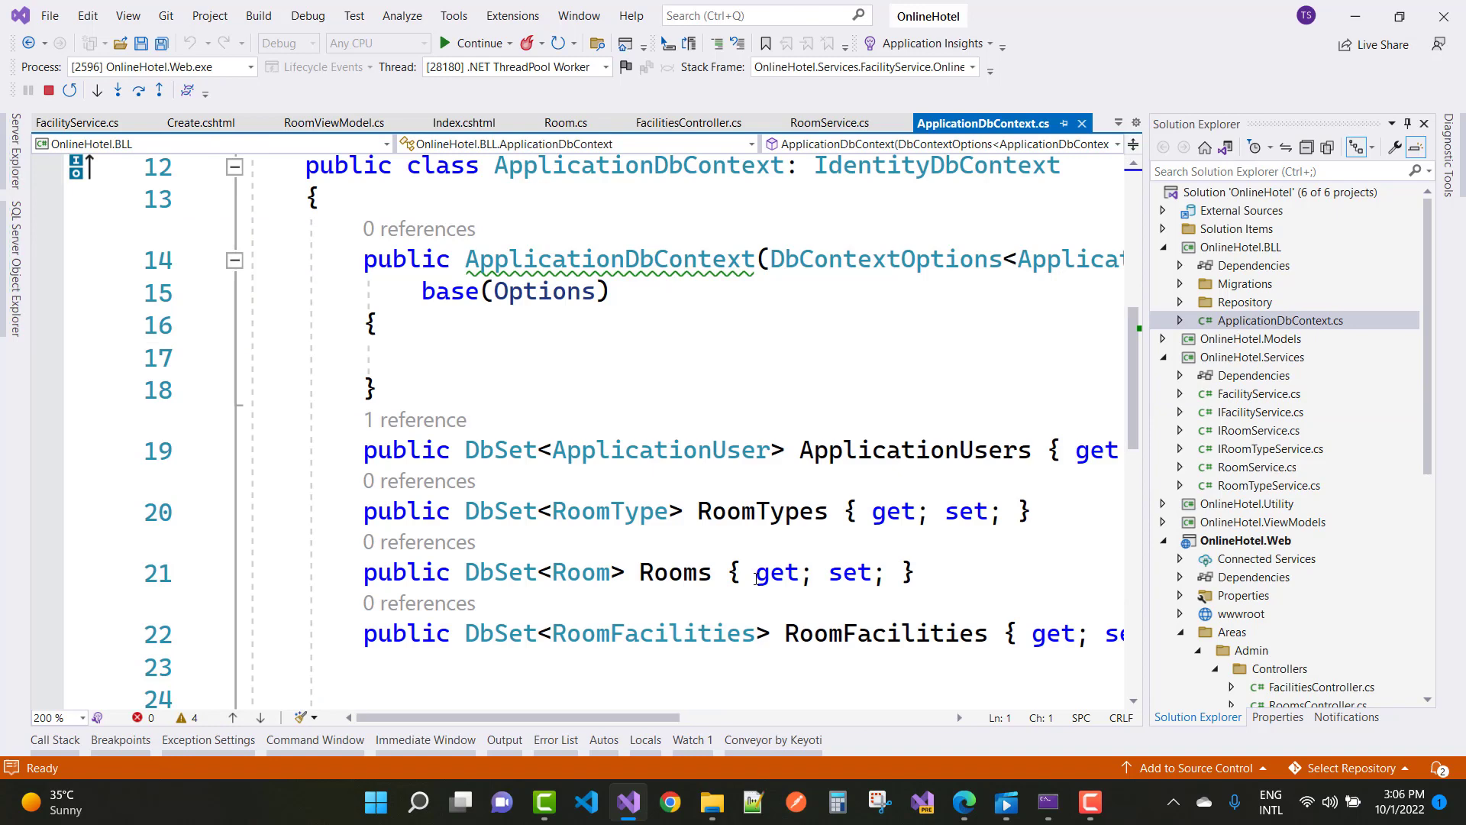
Select the RoomFacilities property, stop debugging, and expand the BLL Migrations folder
double_click(884, 633)
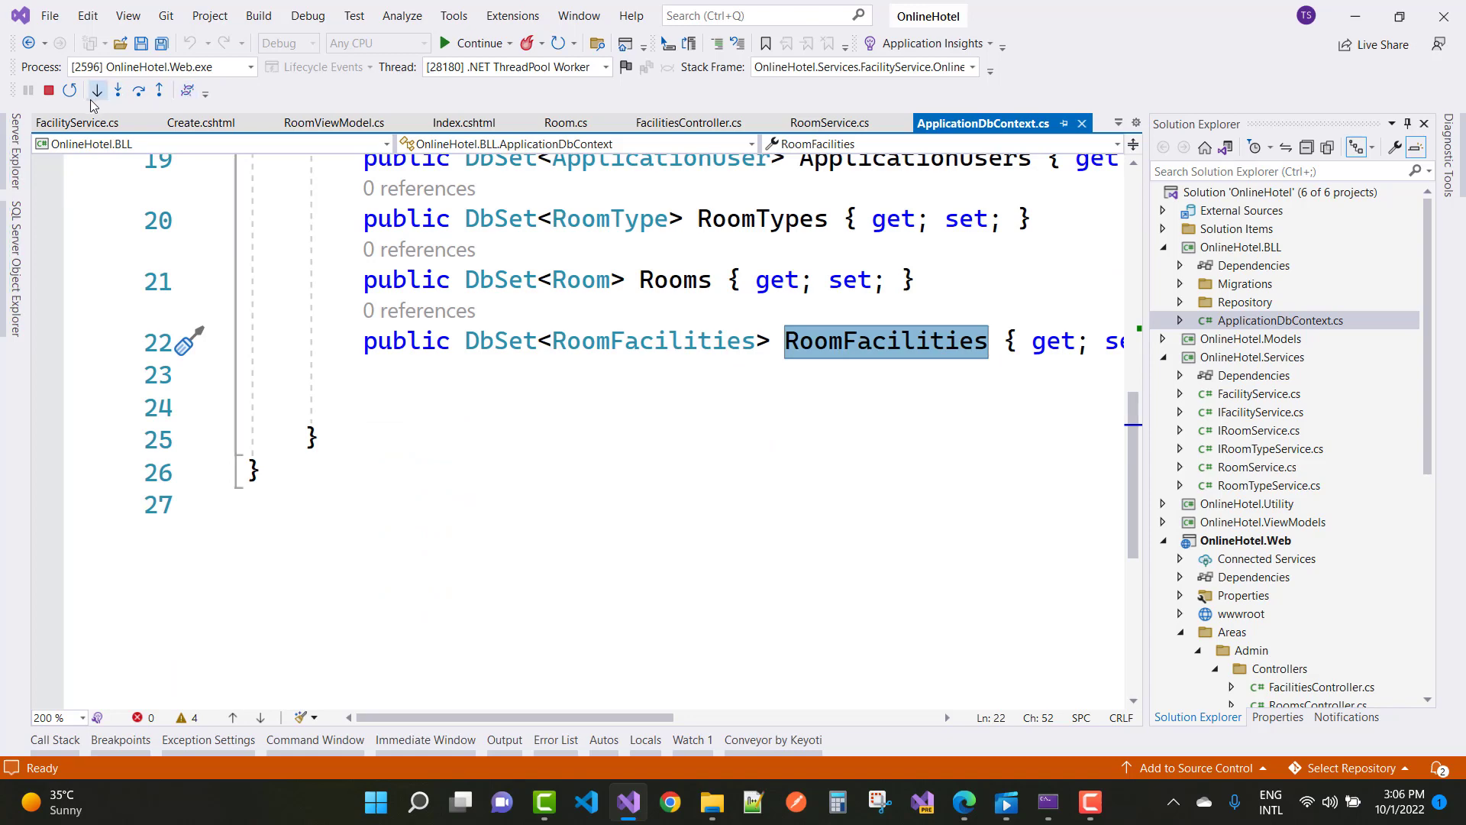
click(49, 91)
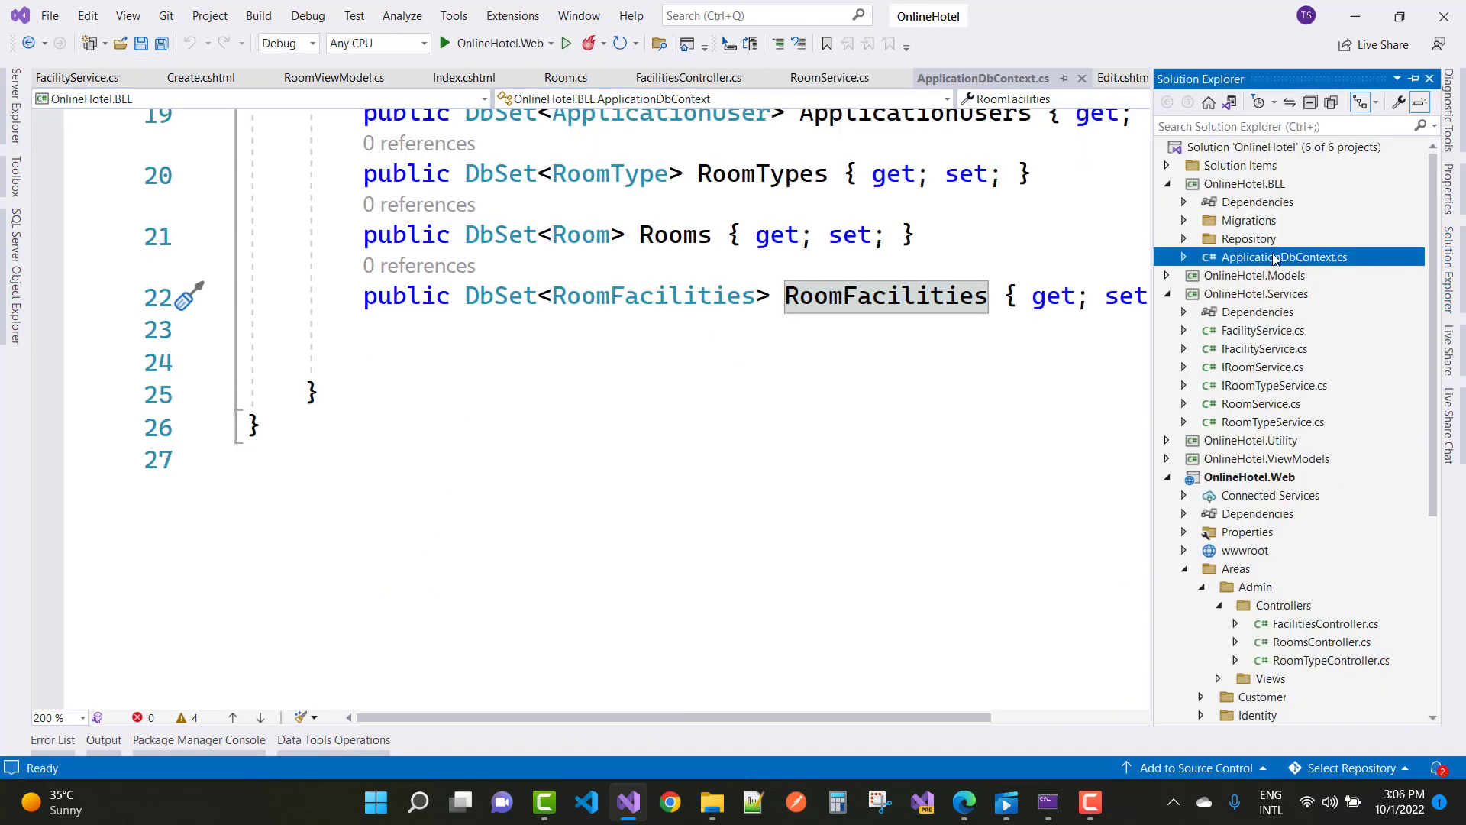
click(1184, 220)
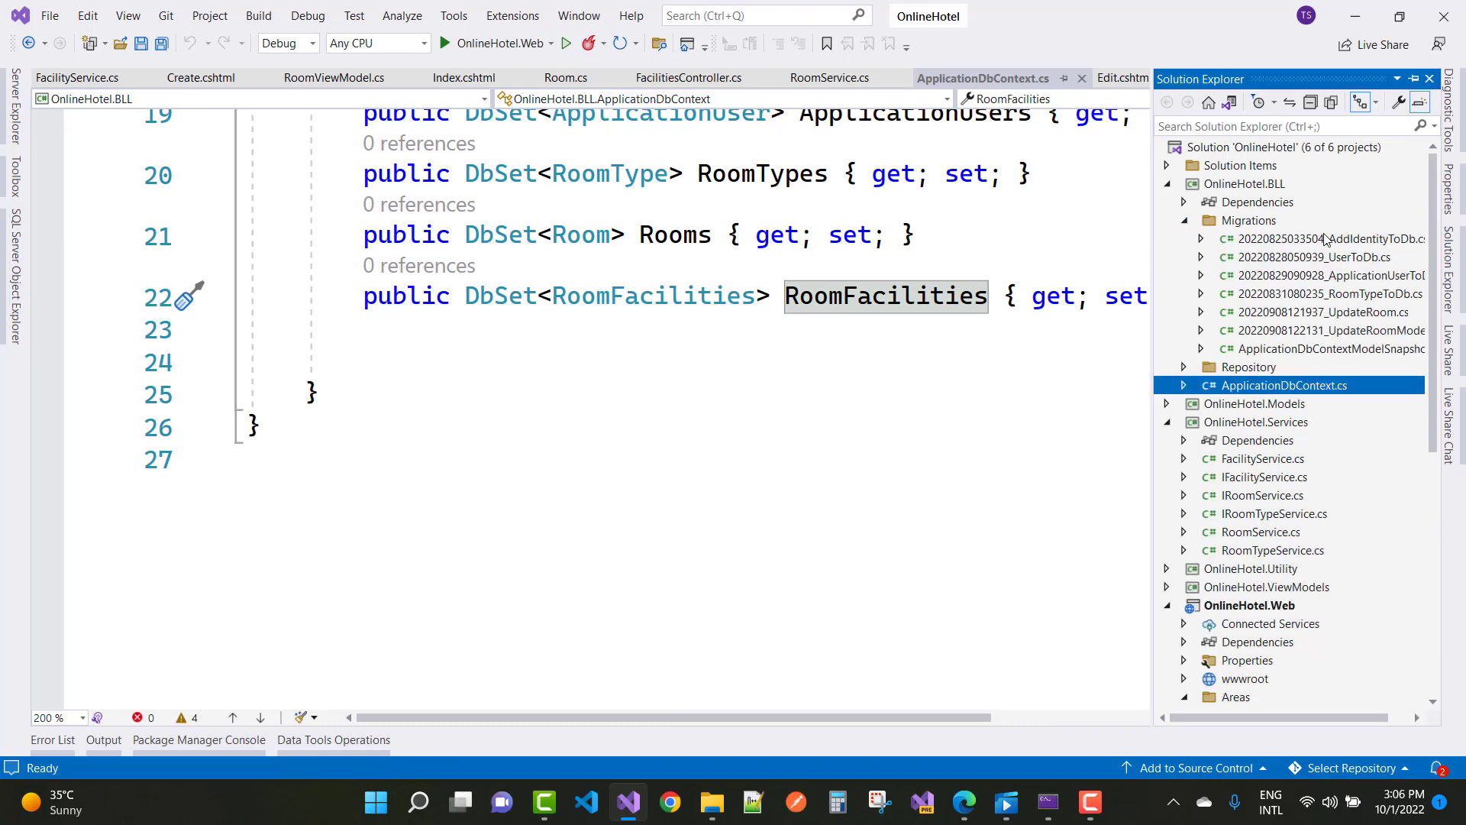
mouse_move(1328, 238)
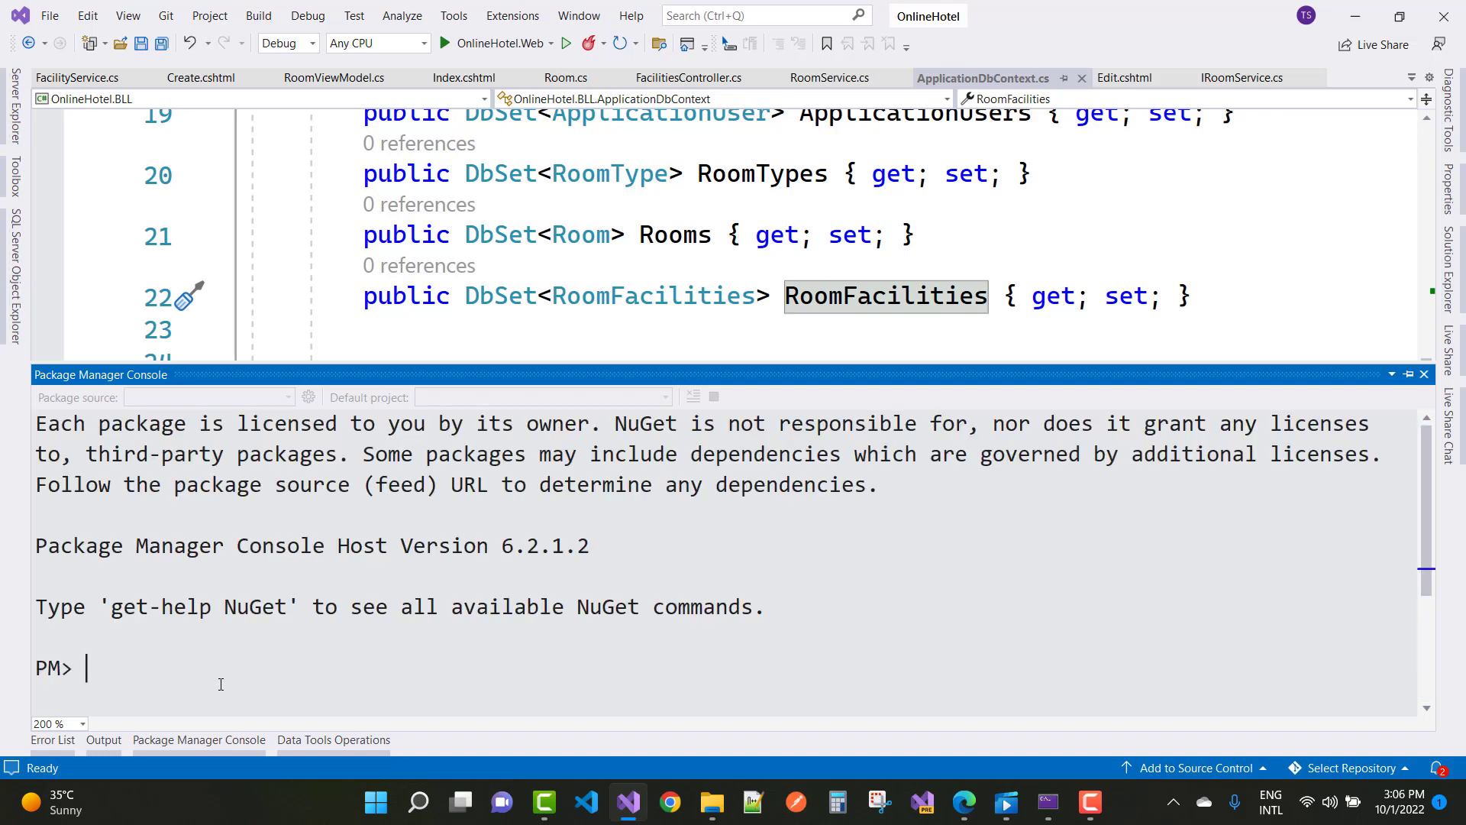
Run add-migration FacilityToDb in Package Manager Console, getting the migrations-assembly mismatch error
text(add-)
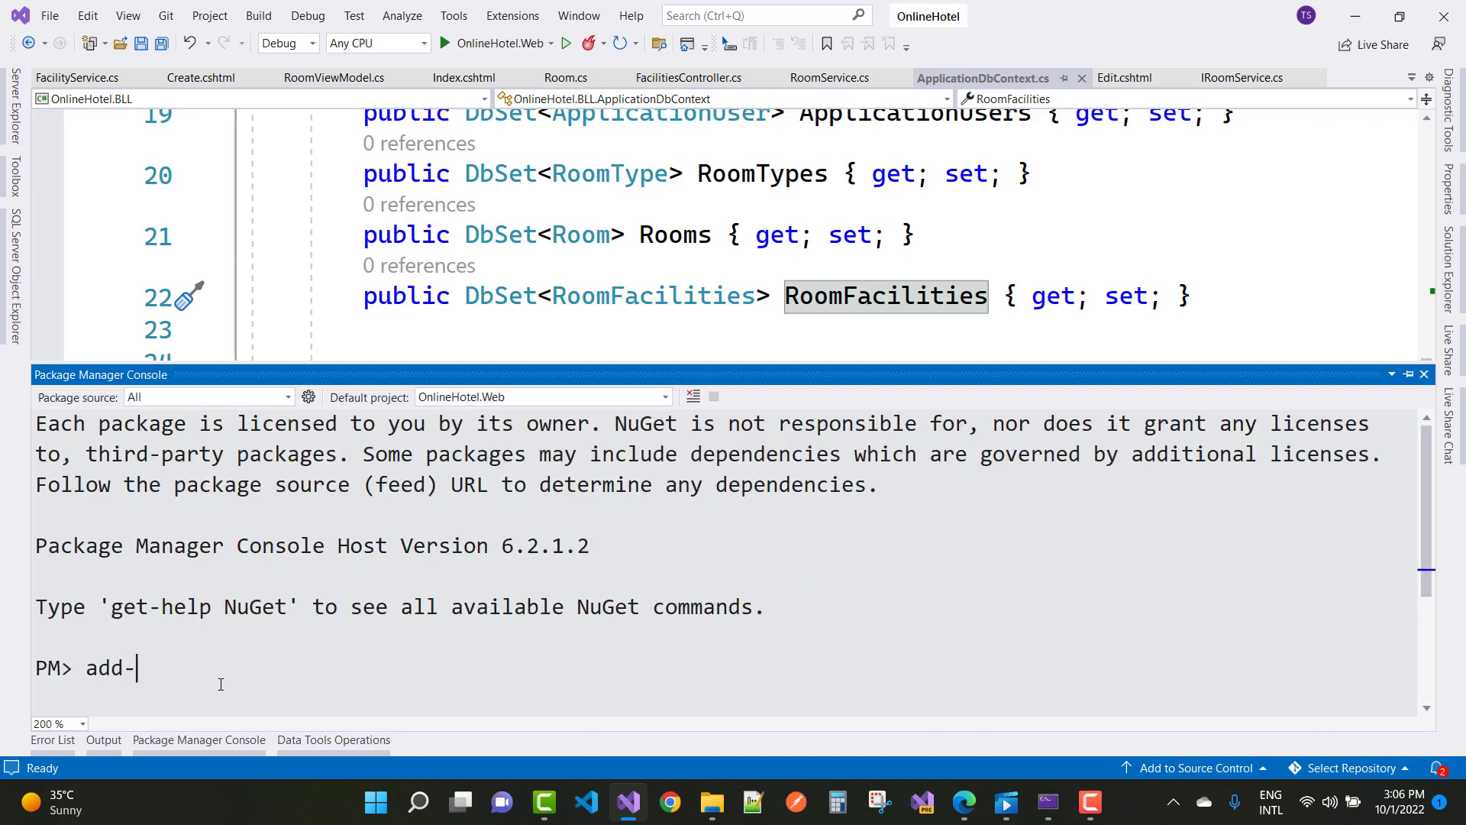
text(migration)
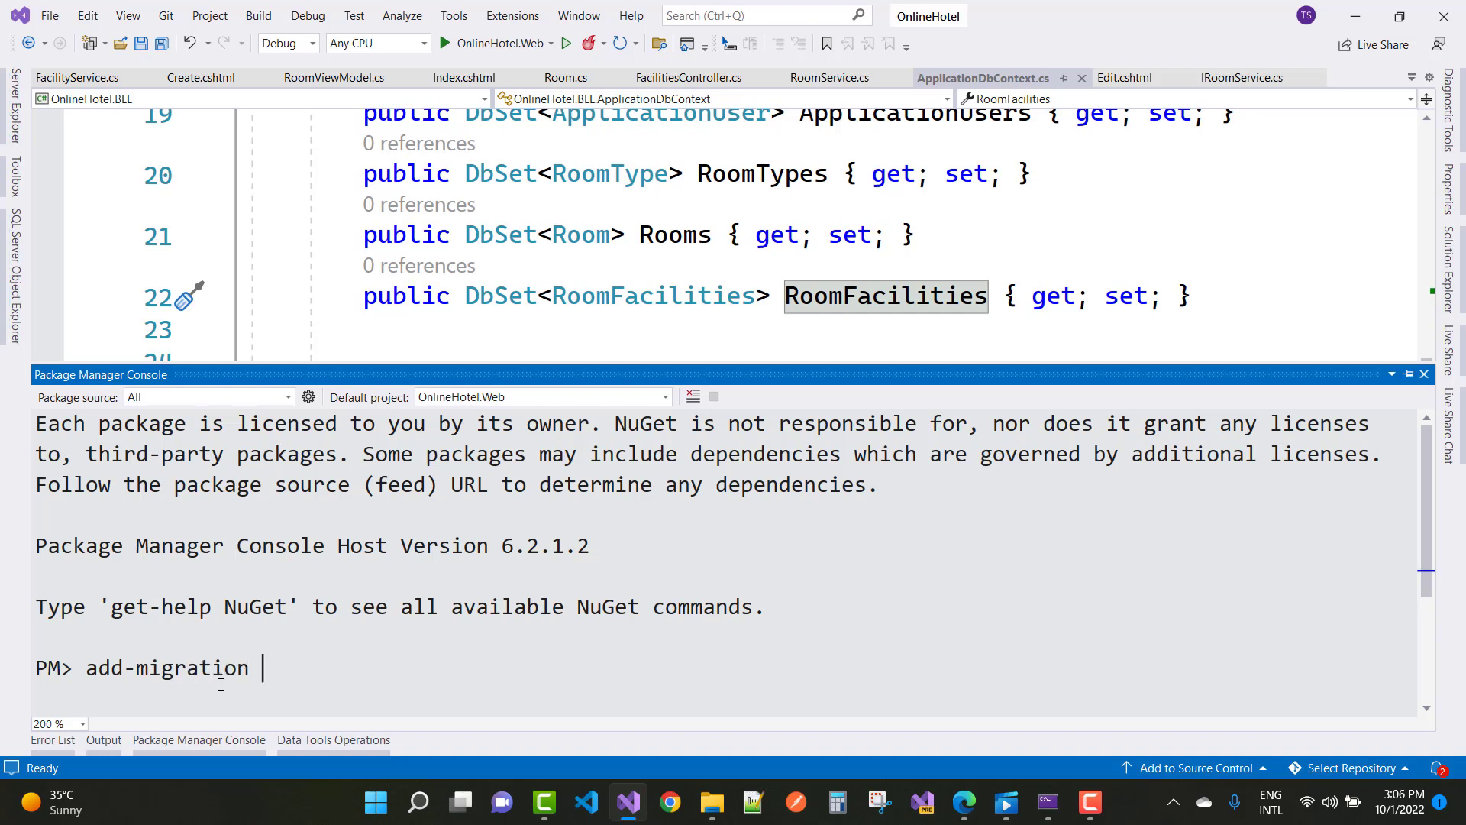
text(D)
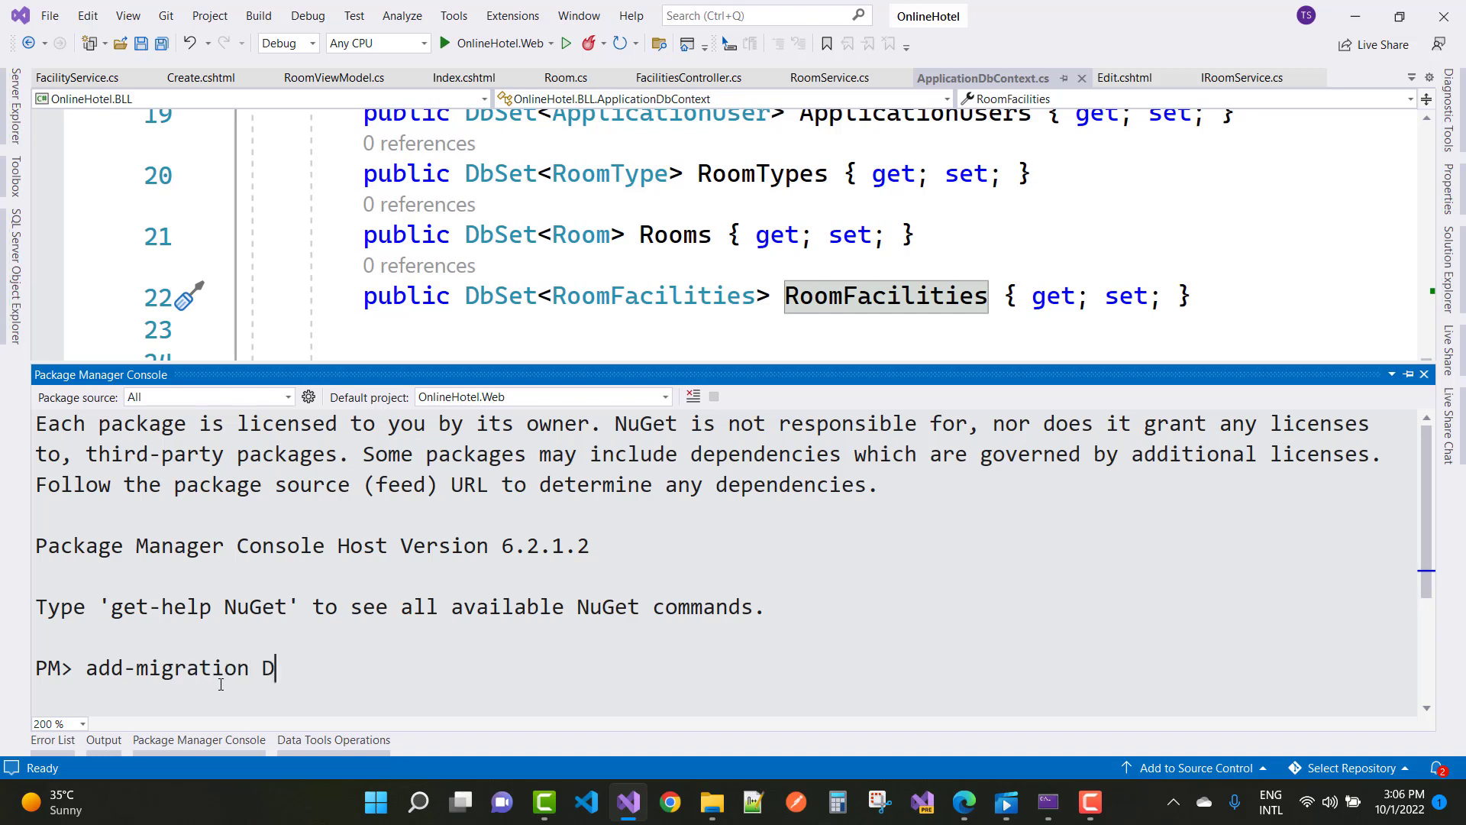
text(acilit)
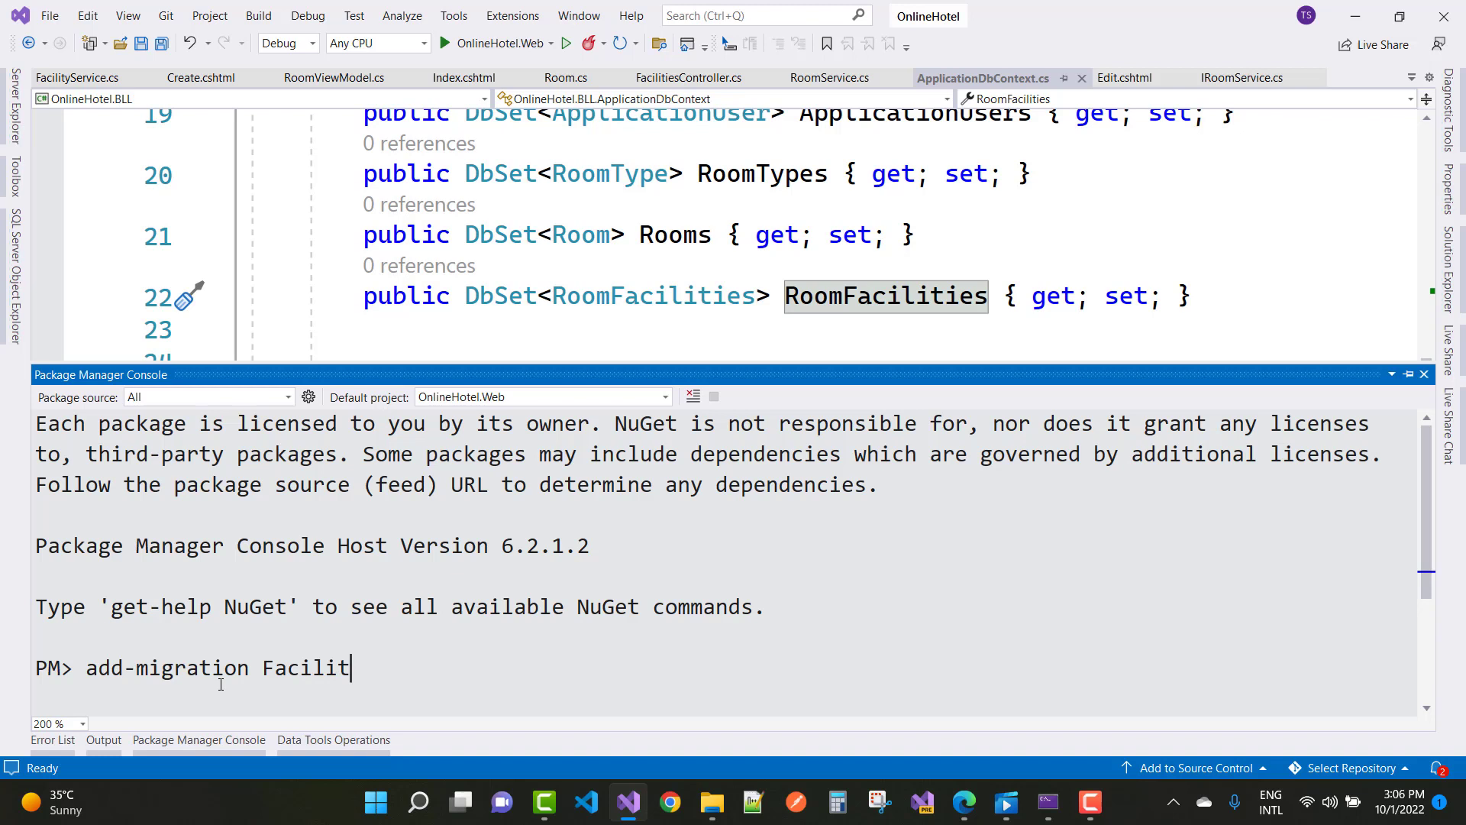
text(y)
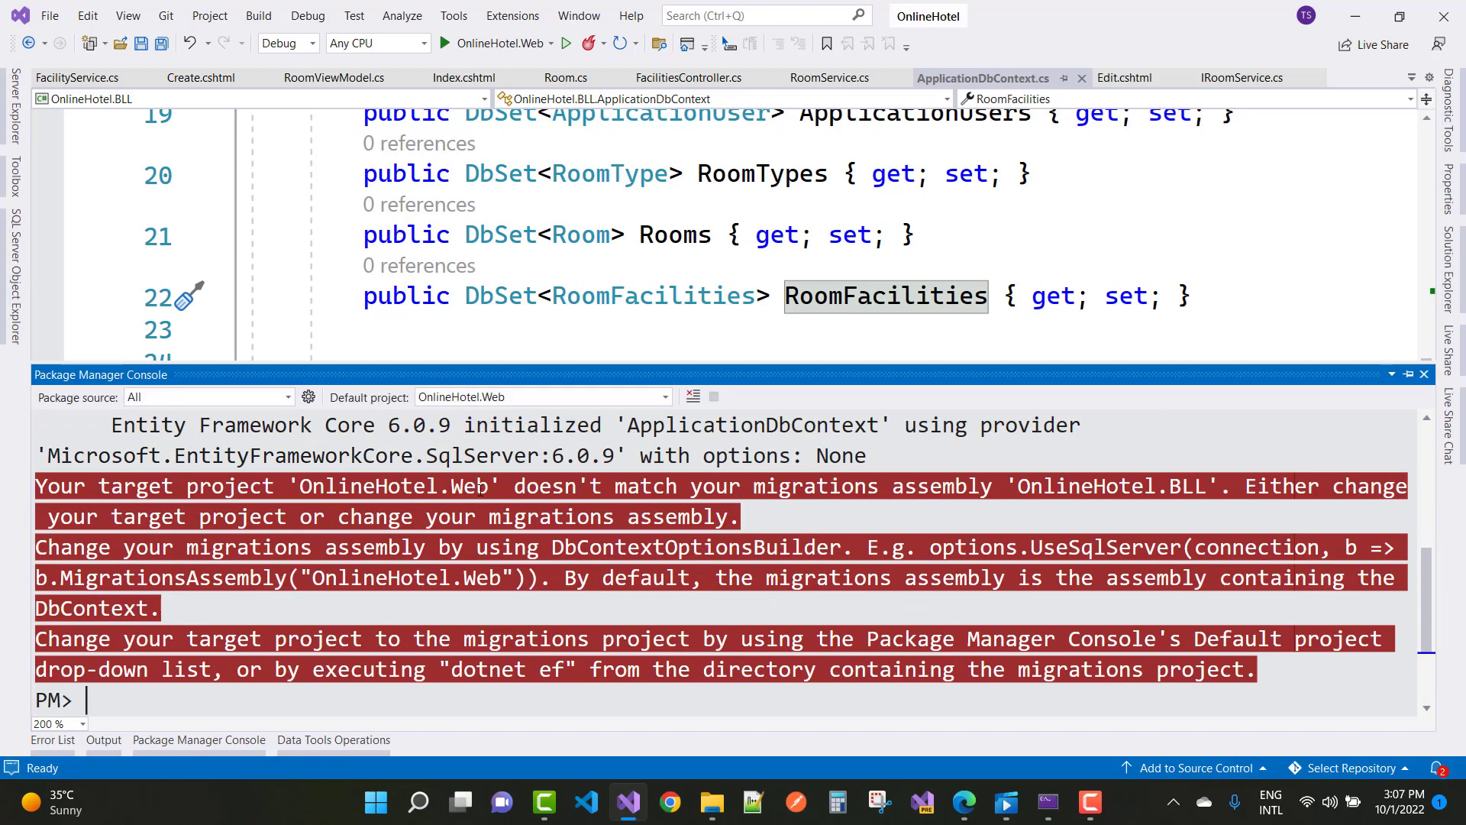
text(add-migration FacilityToDb)
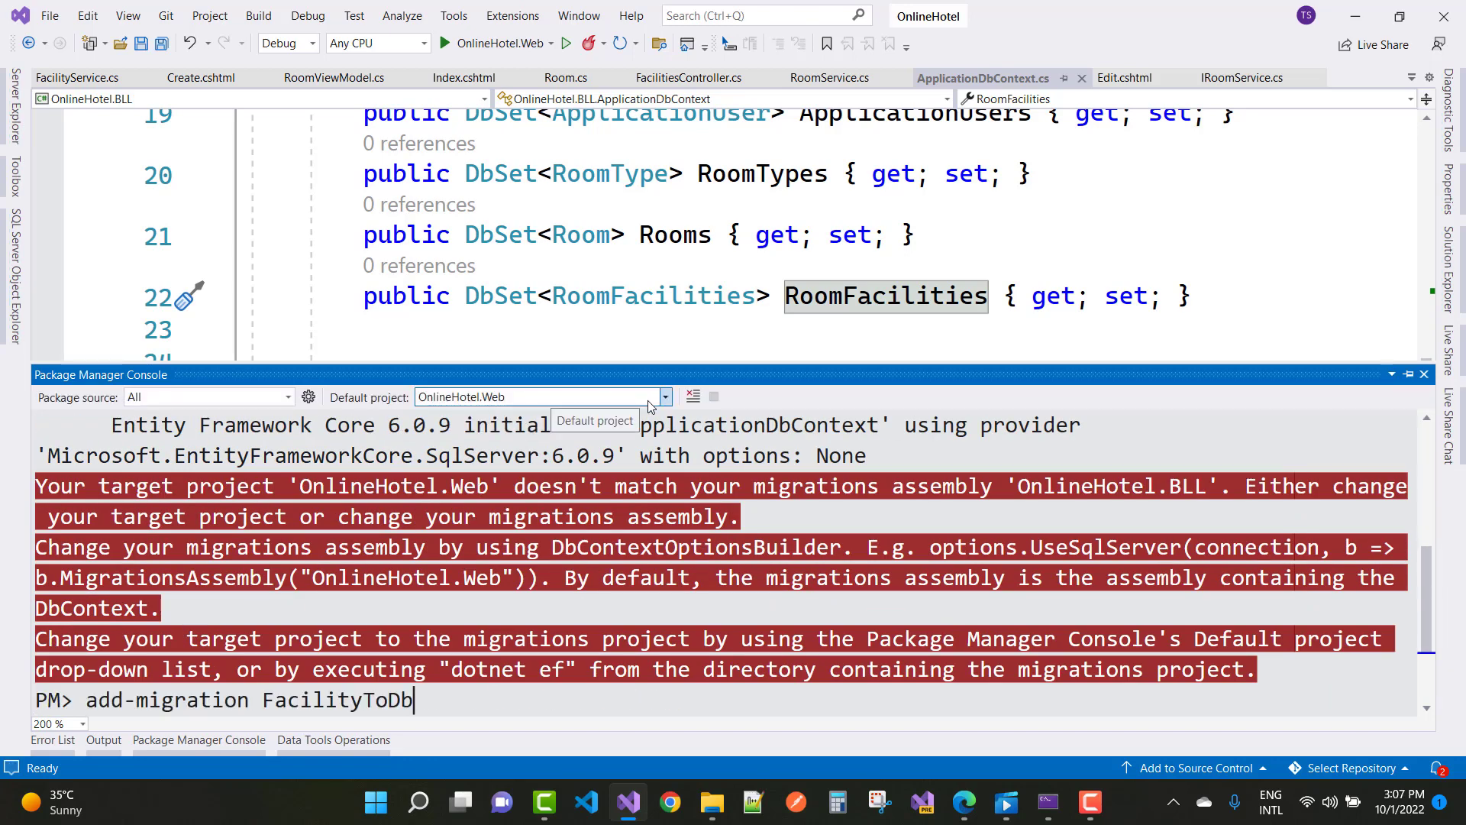
Set the console's Default project to OnlineHotel.BLL and generate the FacilityToDb migration
click(663, 397)
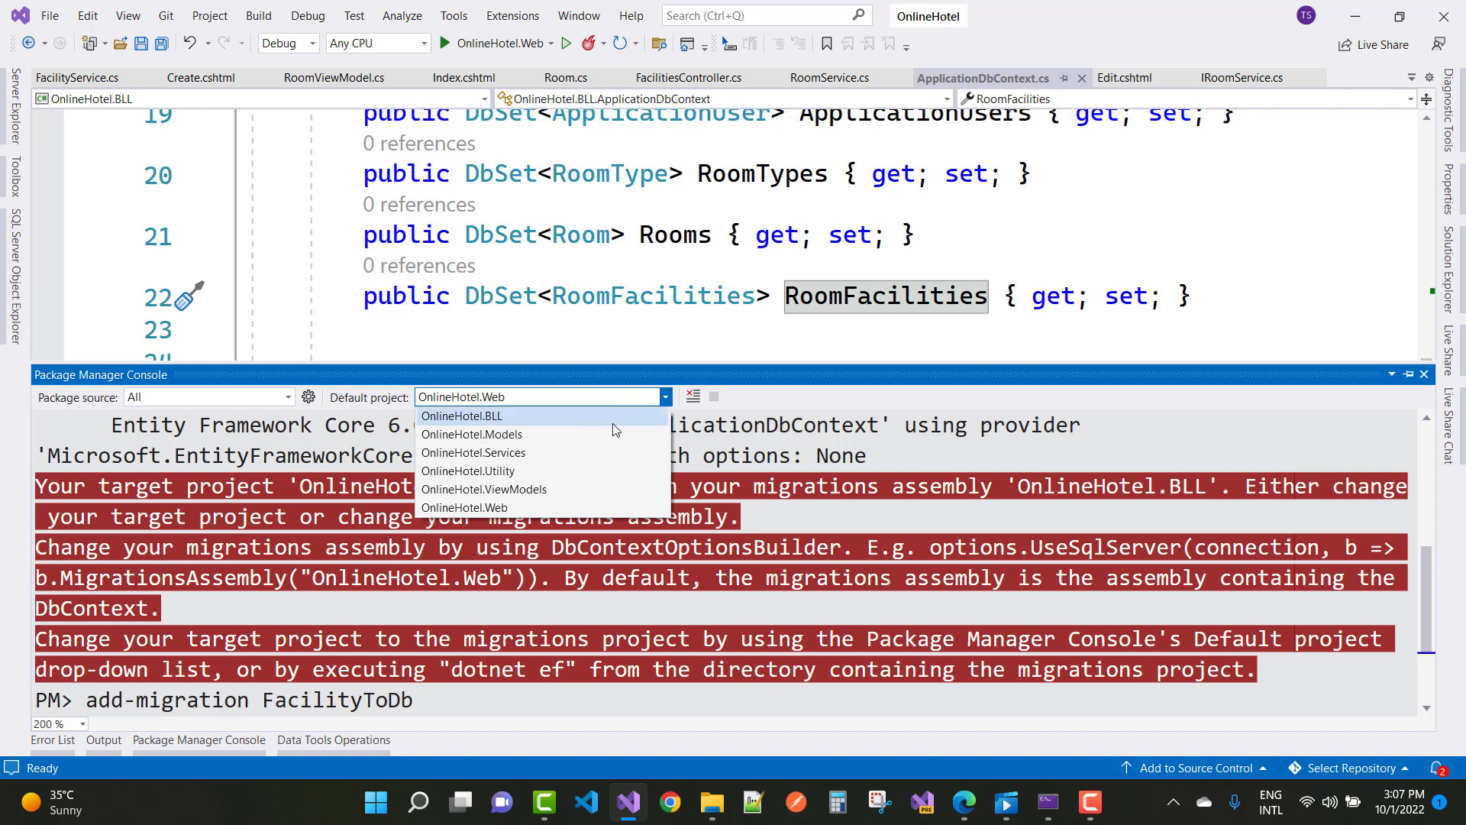
click(460, 416)
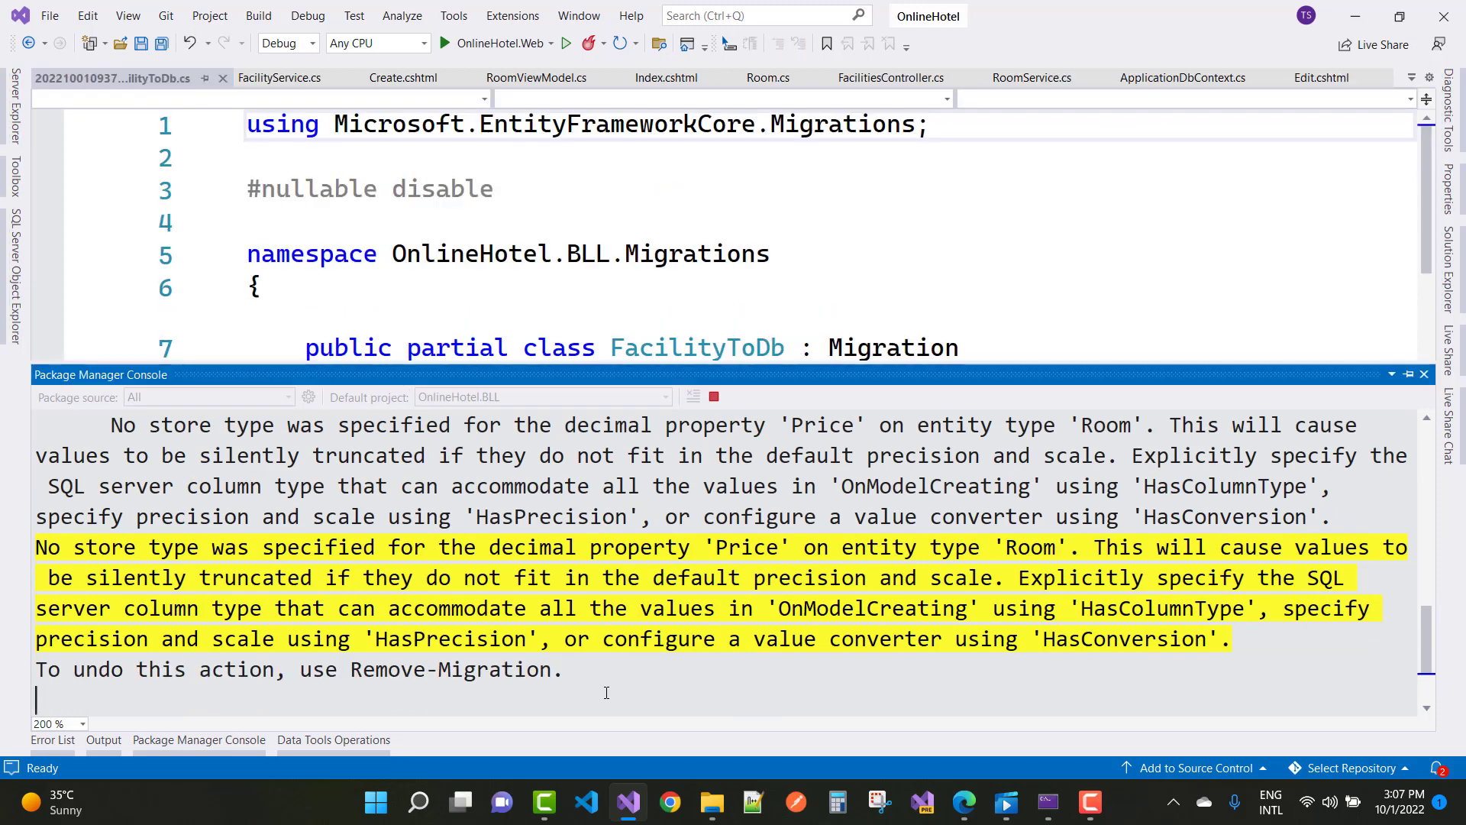
Inspect the FacilityToDb migration's RoomFacilities table and run update-database from the console
text(updat)
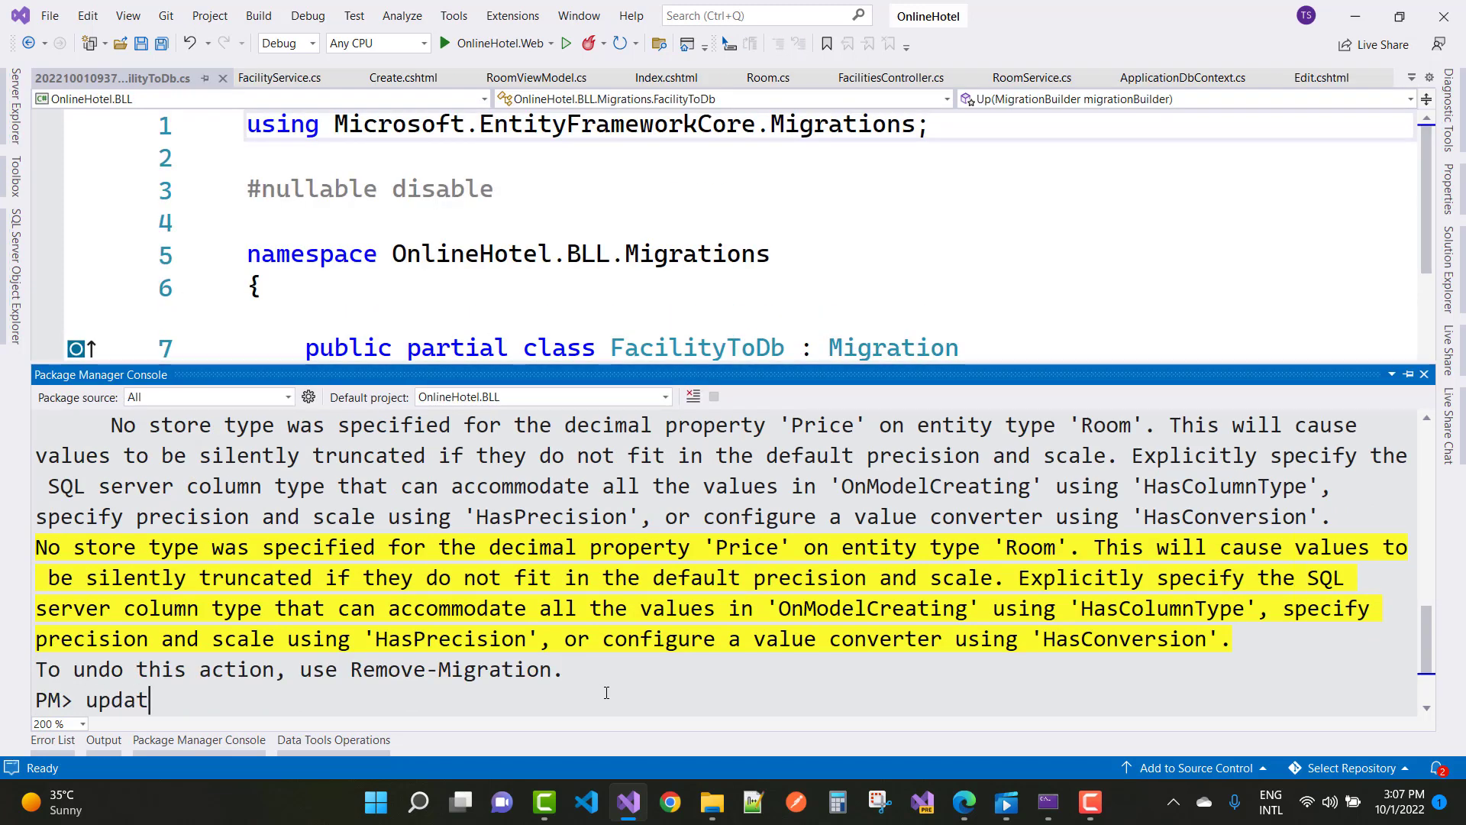
text(e)
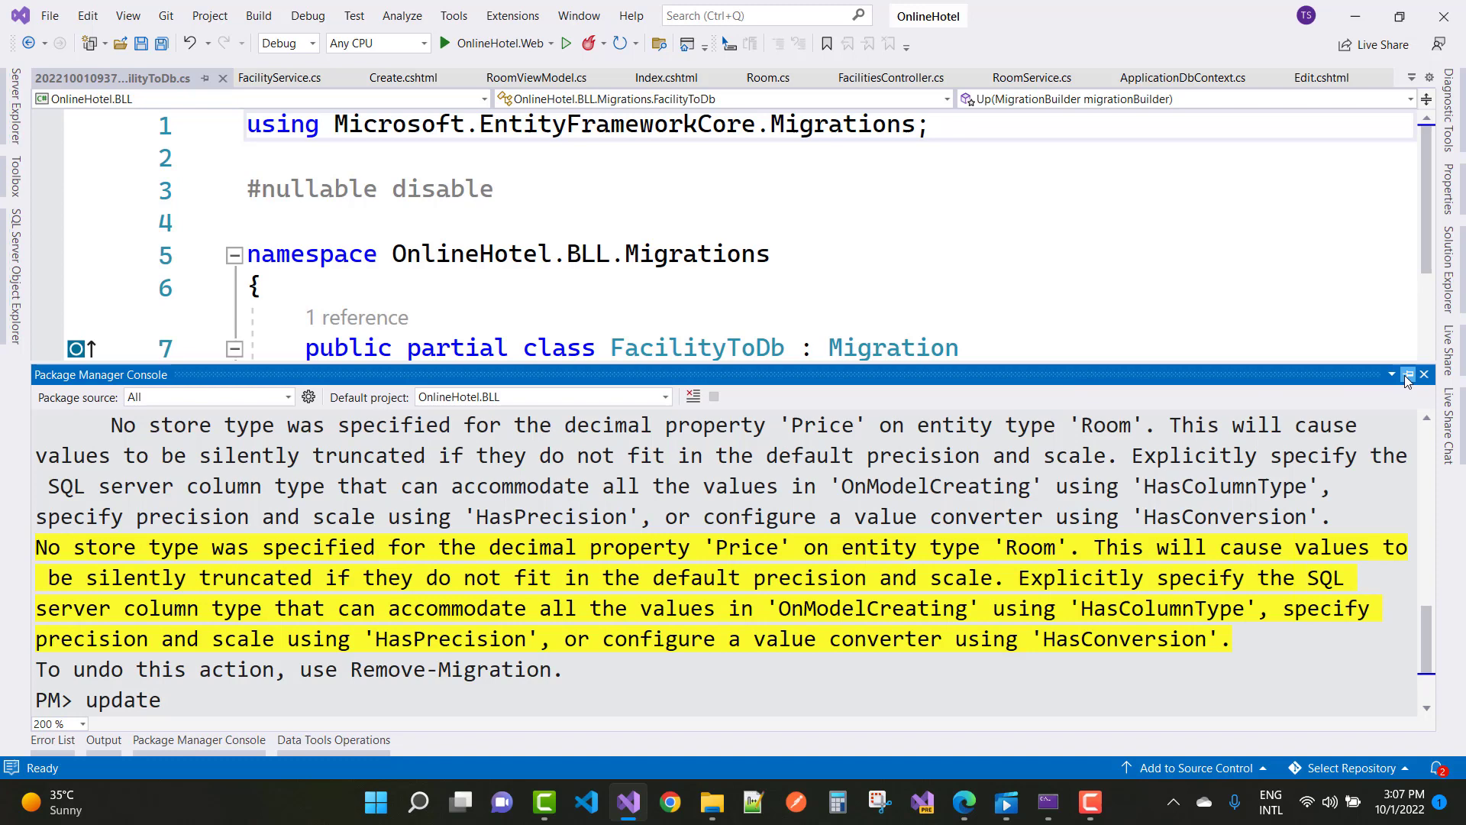
click(1422, 375)
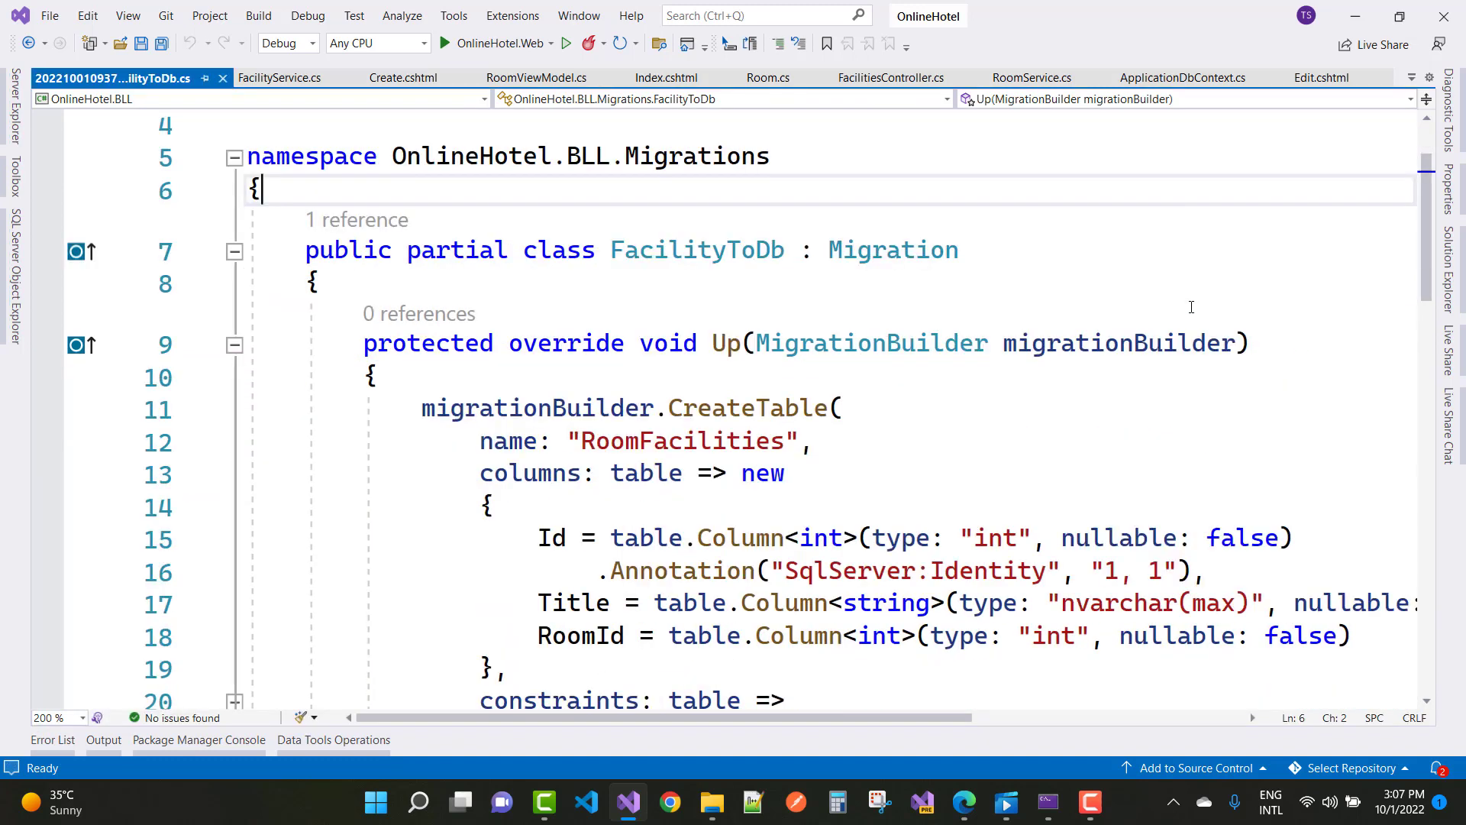
double_click(681, 344)
text(update)
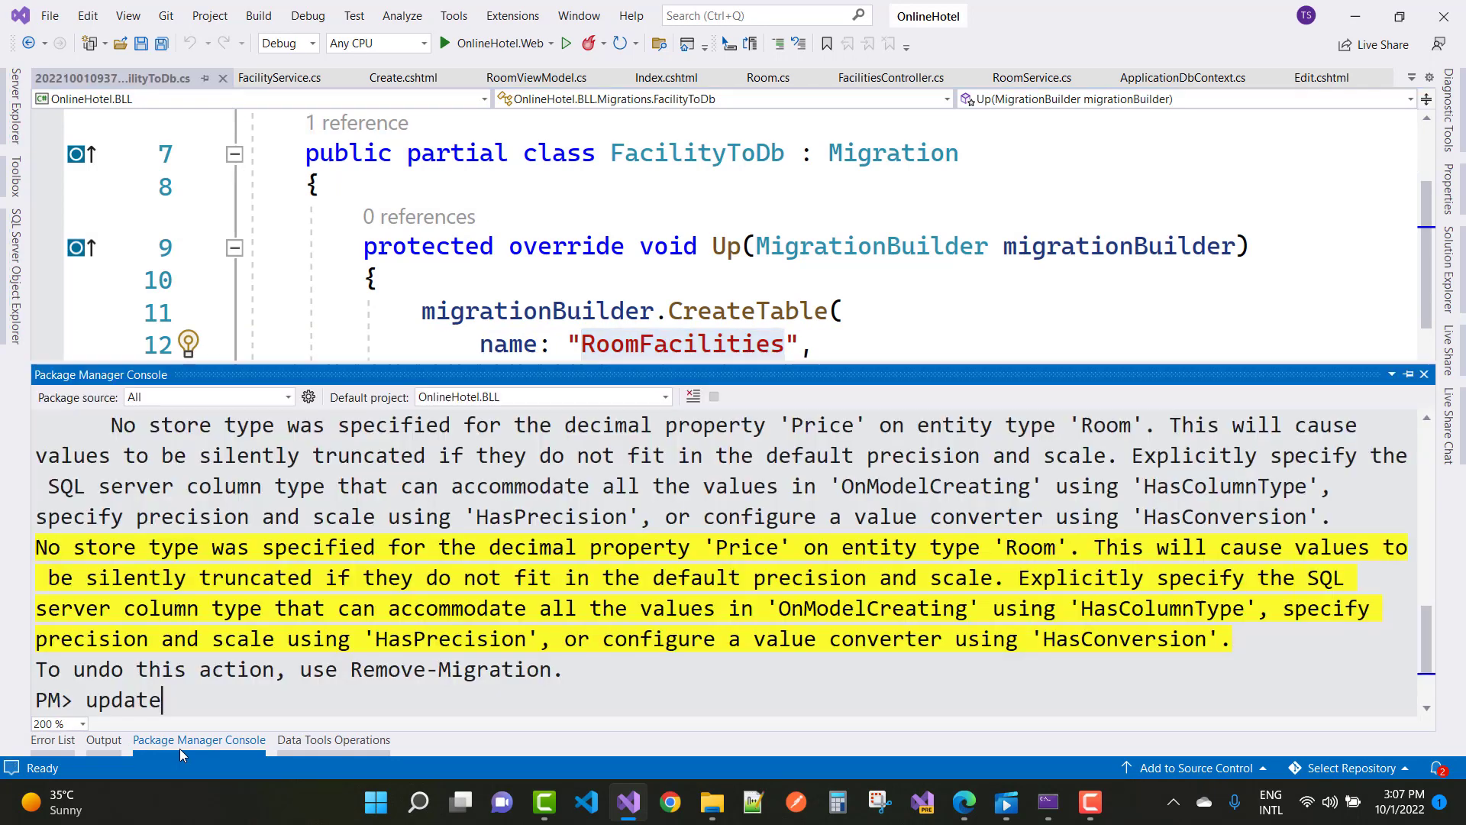
text(-data)
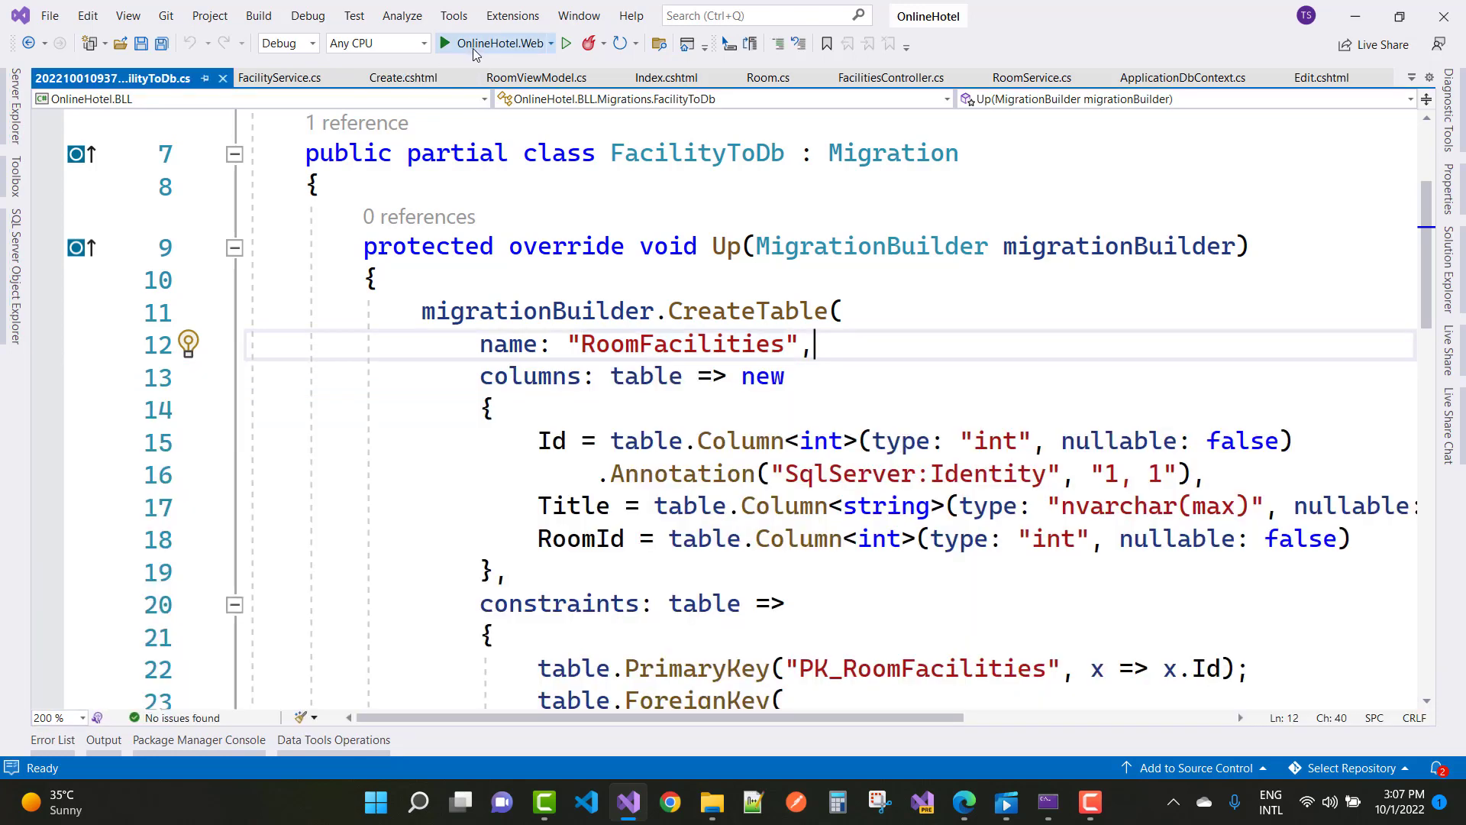
Start debugging OnlineHotel.Web from the toolbar start button
click(449, 42)
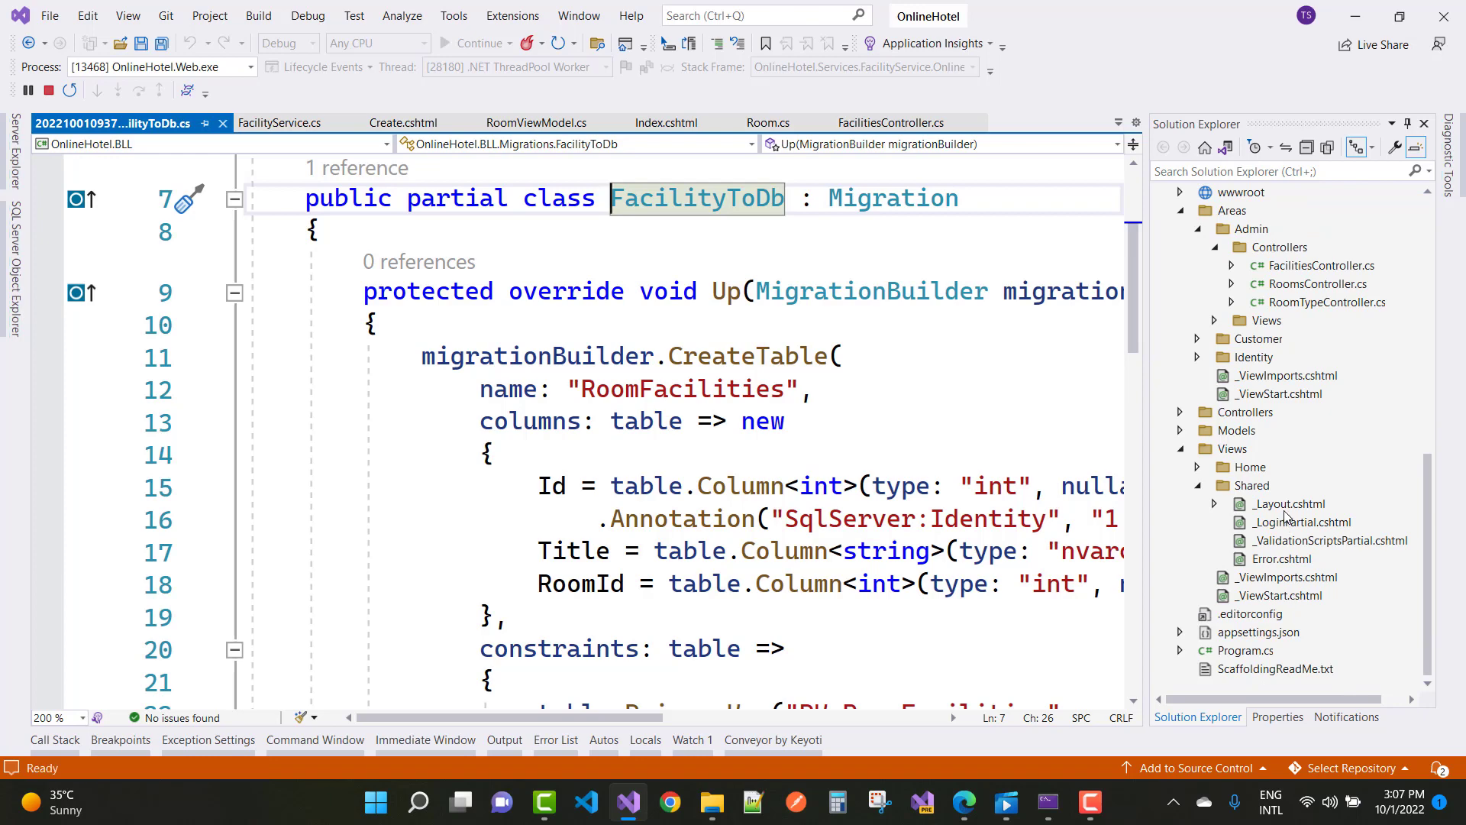
In _Layout.cshtml, add a nav link to the facilities Index labelled 'Room Facilities'
click(898, 123)
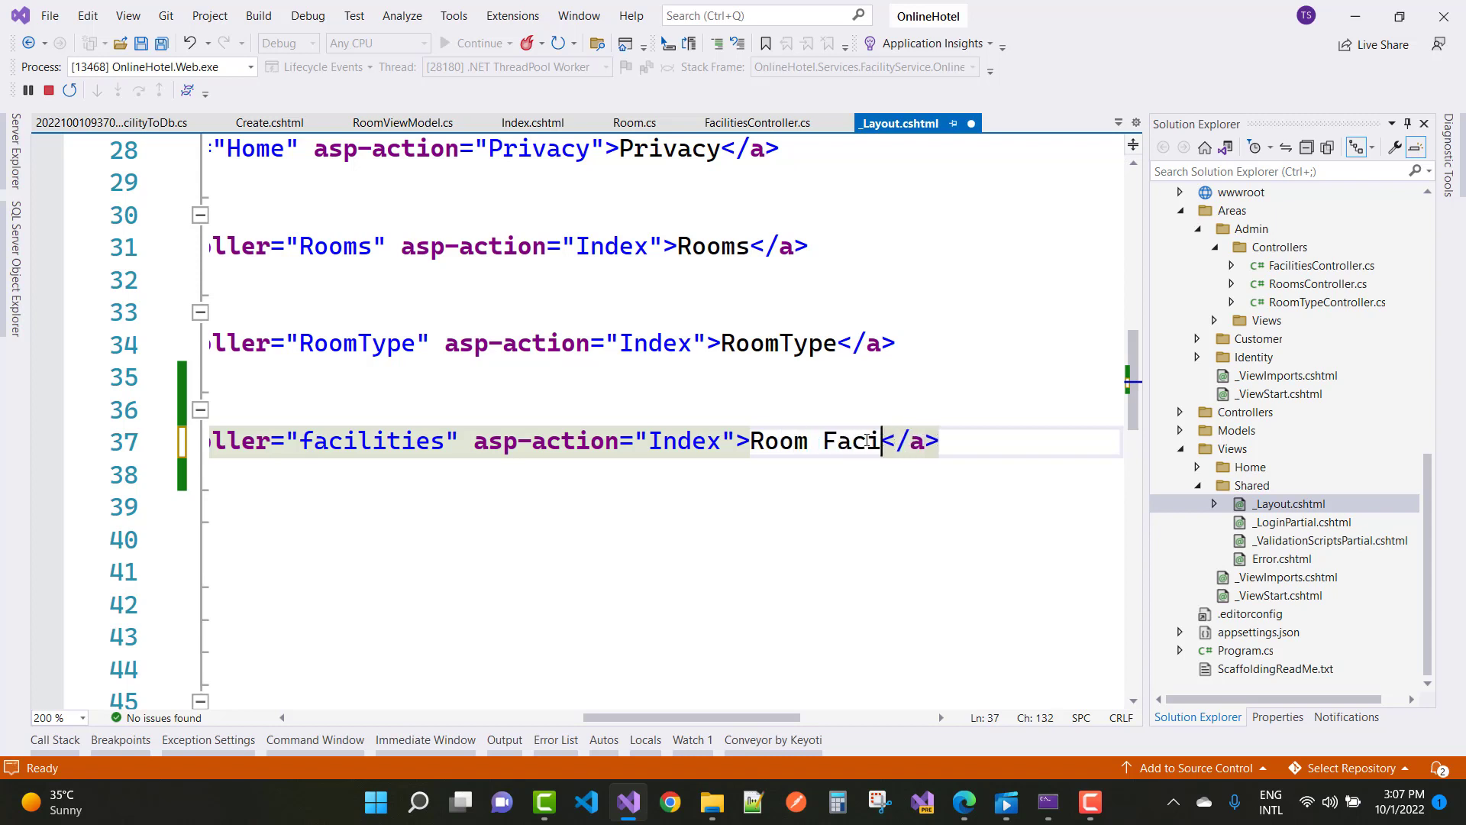
text(lii)
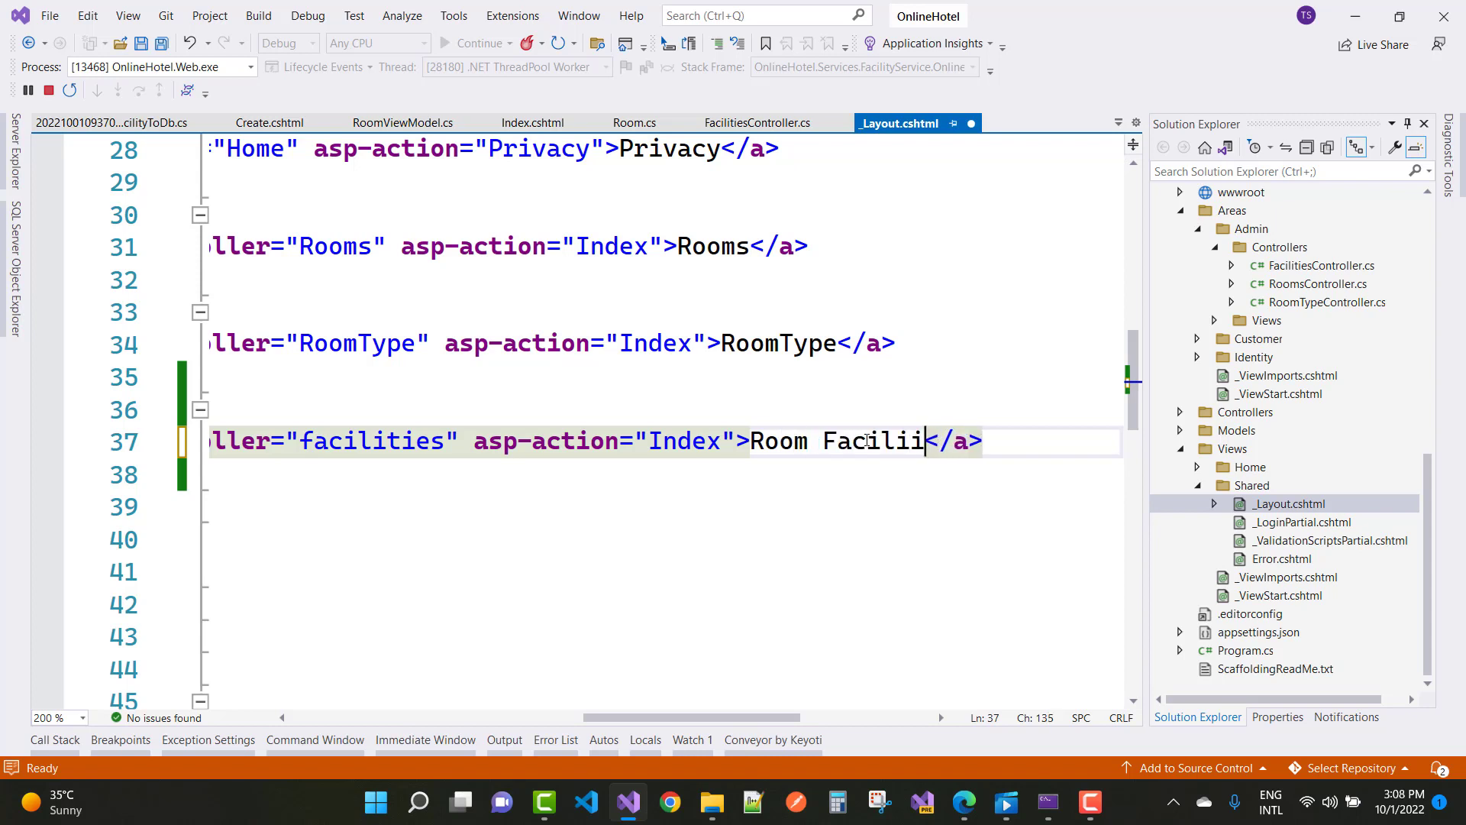
text(te)
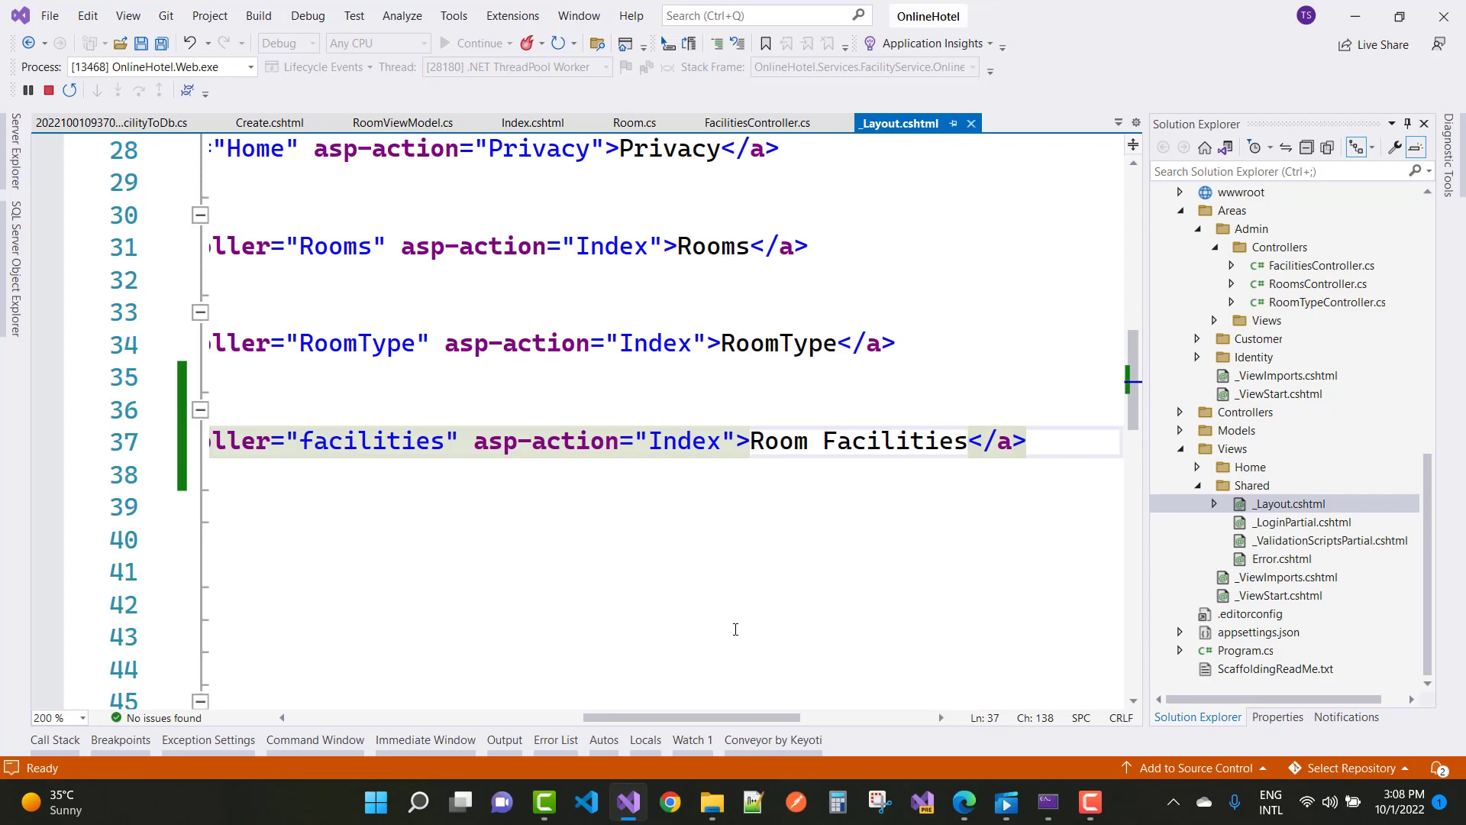
mouse_move(964, 803)
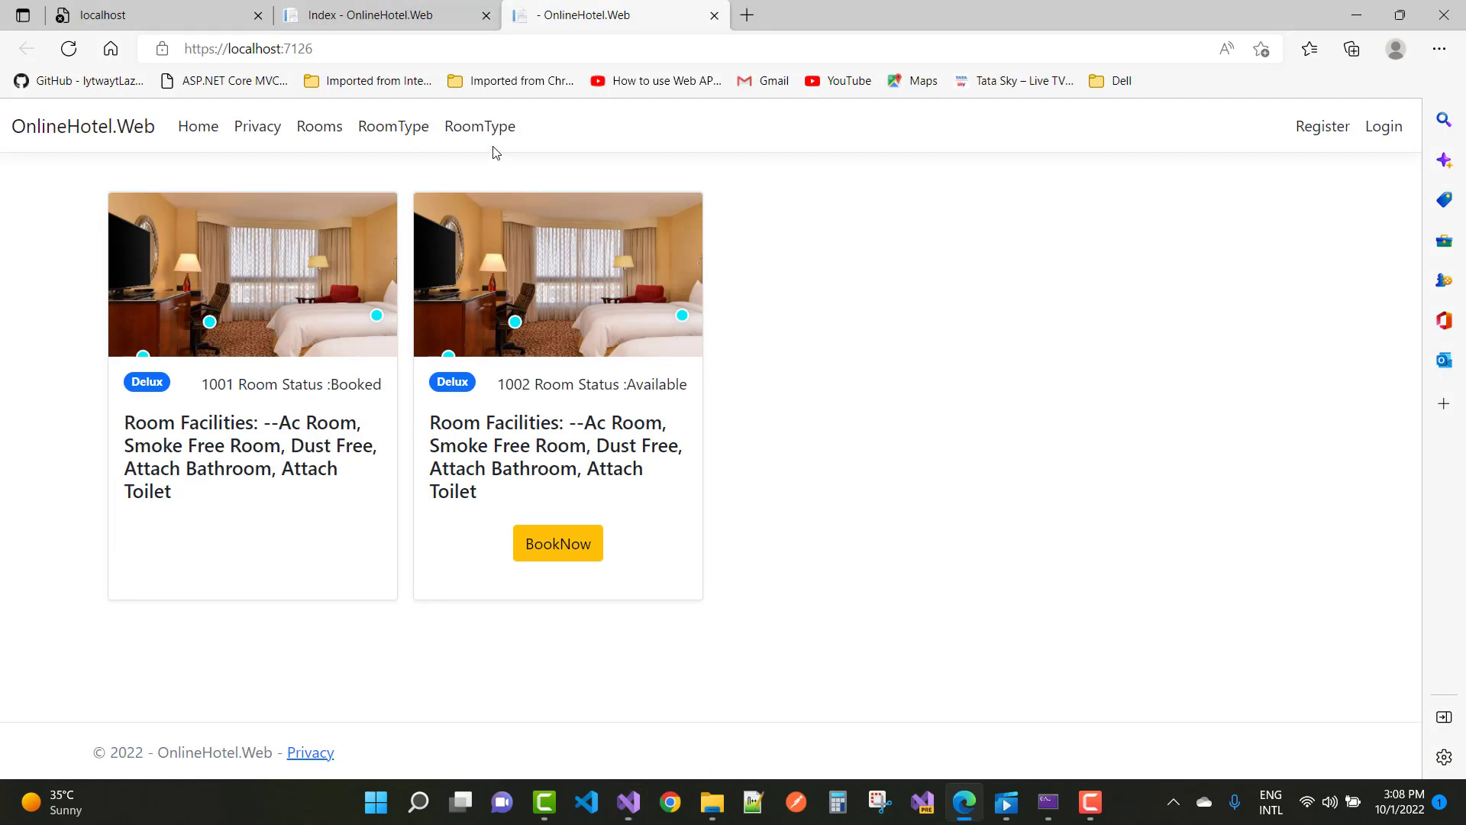
mouse_move(486, 15)
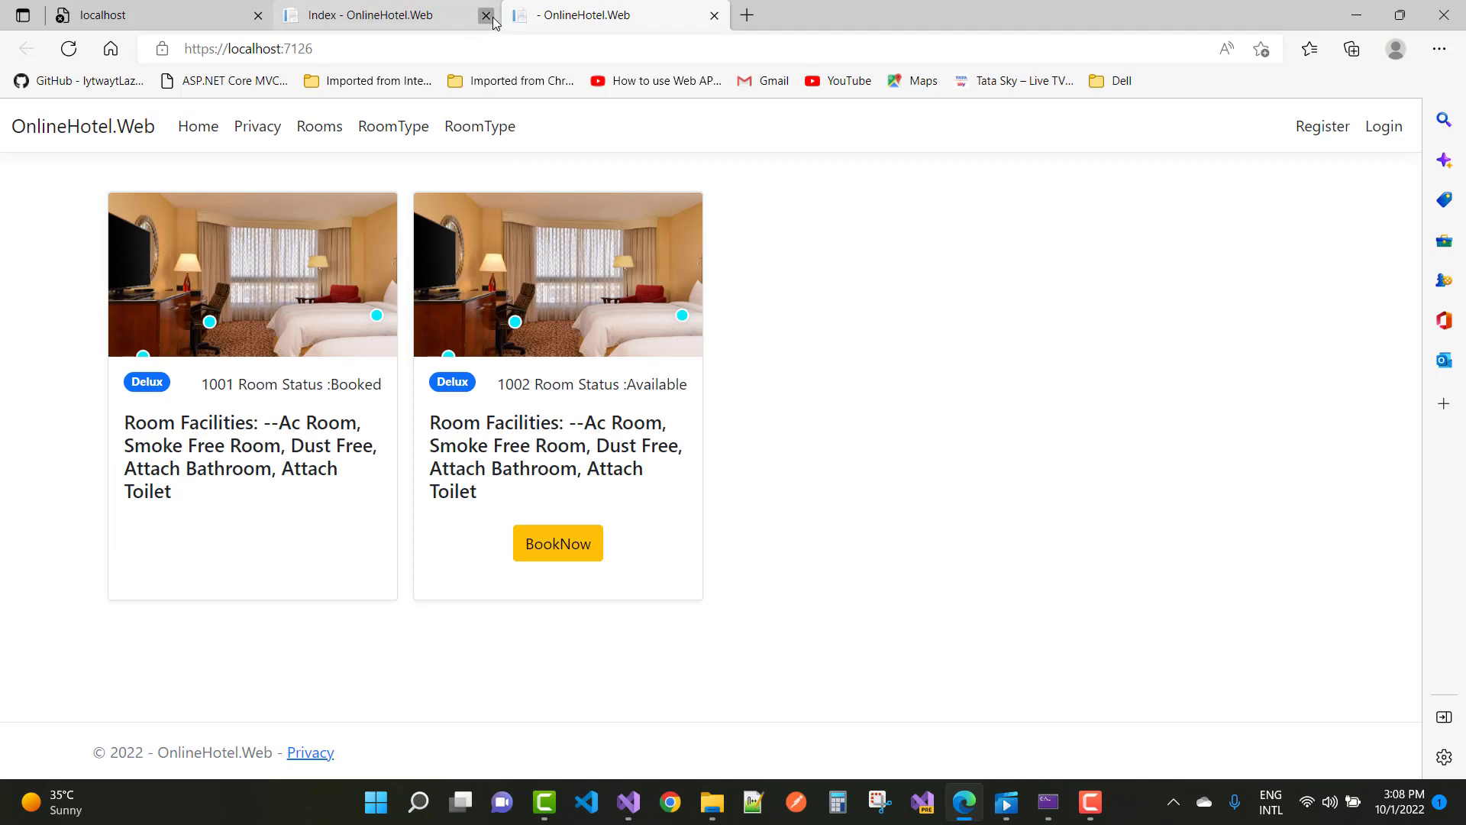